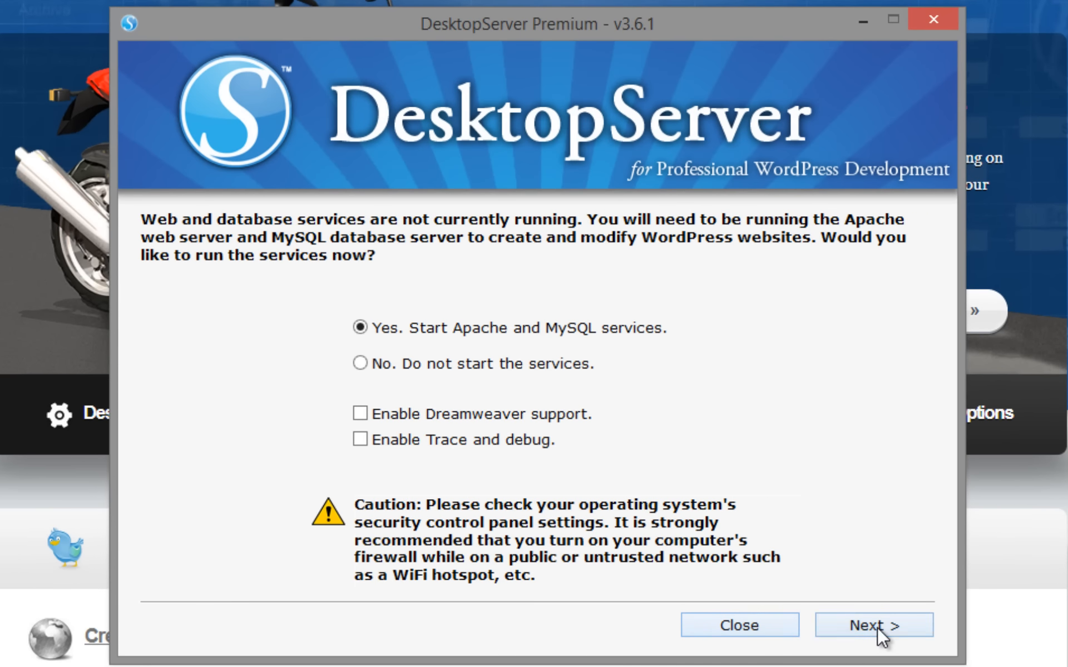
Step: Start the Apache web and MySQL database services
{"action": "left_click", "coordinate": [874, 625]}
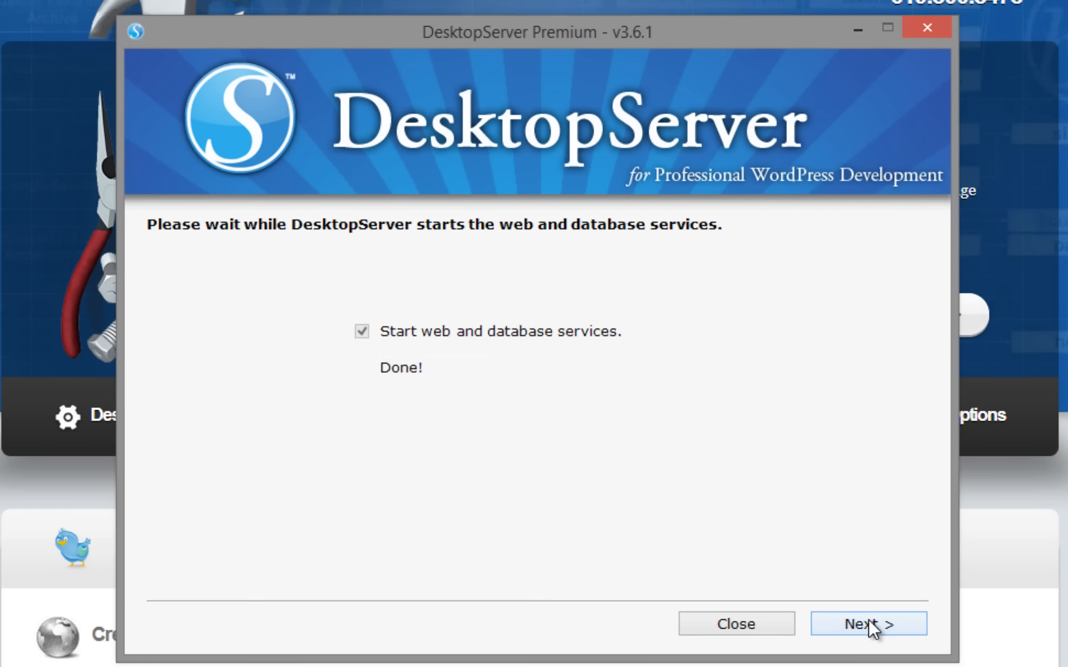
Step: Create a new development website blueprint.dev from the WordPress-3.8.zip blueprint
{"action": "left_click", "coordinate": [869, 639]}
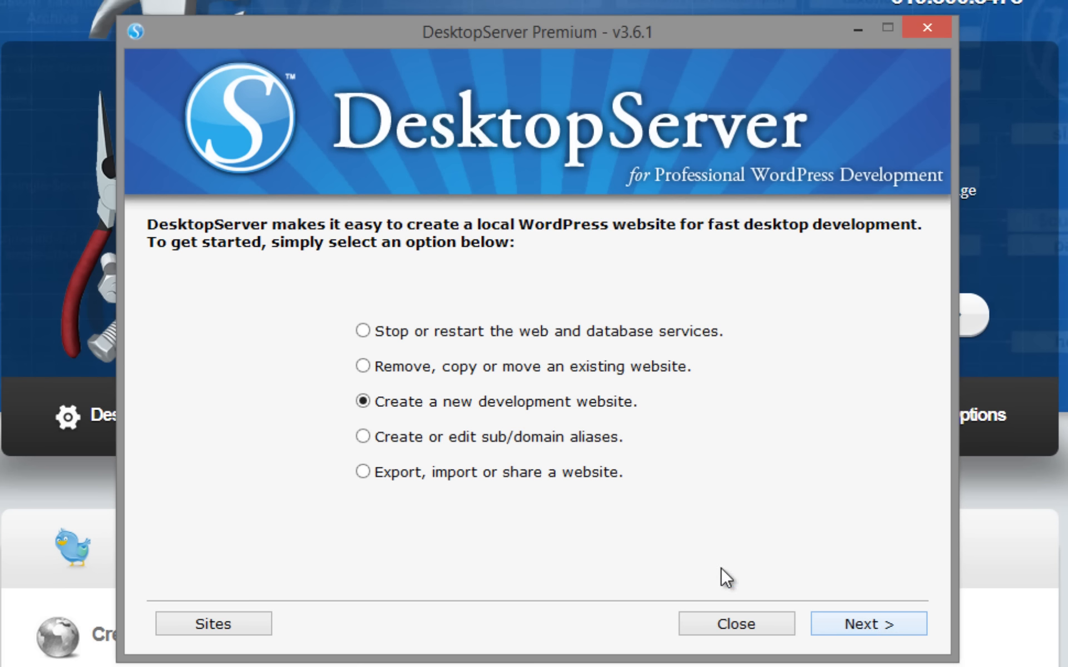
{"action": "mouse_move", "coordinate": [596, 447]}
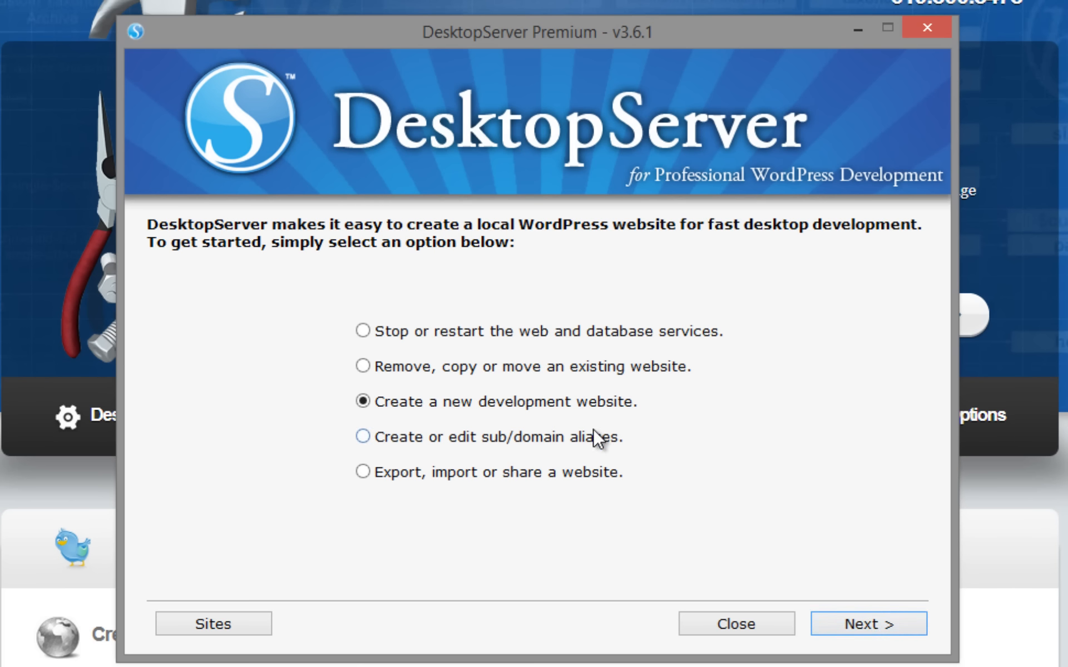
{"action": "left_click", "coordinate": [869, 638]}
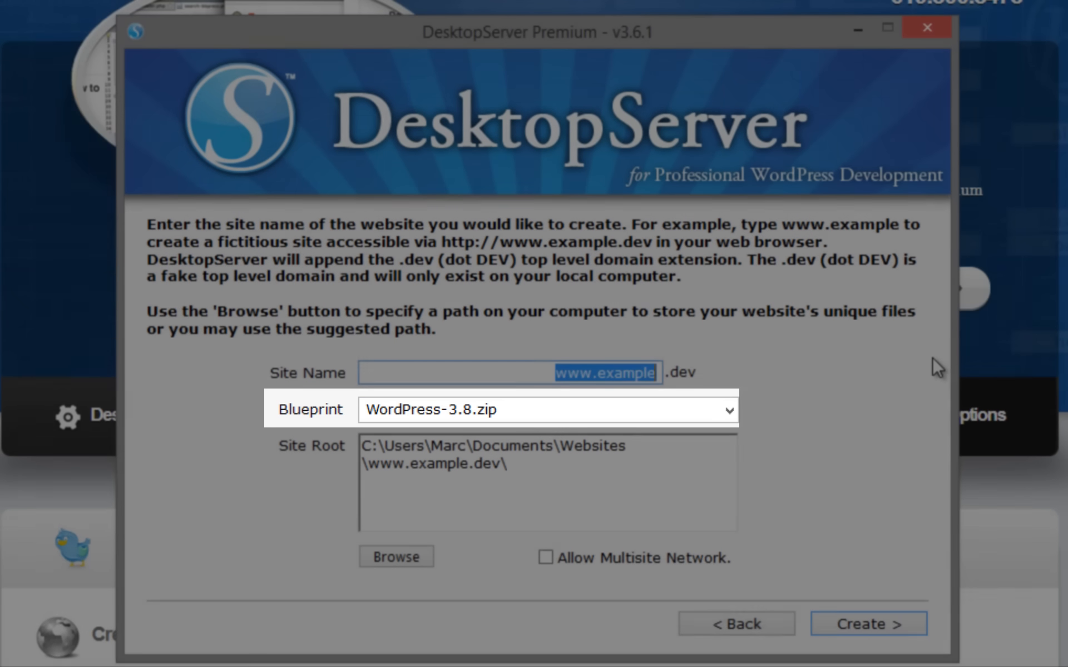
{"action": "type", "text": "blueprint"}
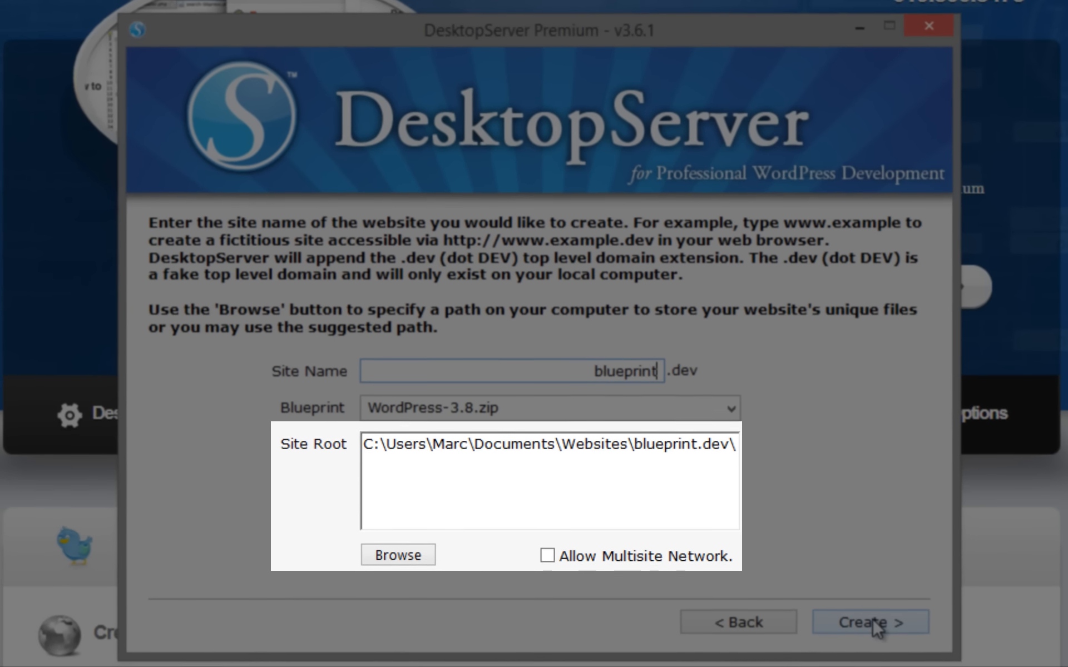
{"action": "left_click", "coordinate": [870, 635]}
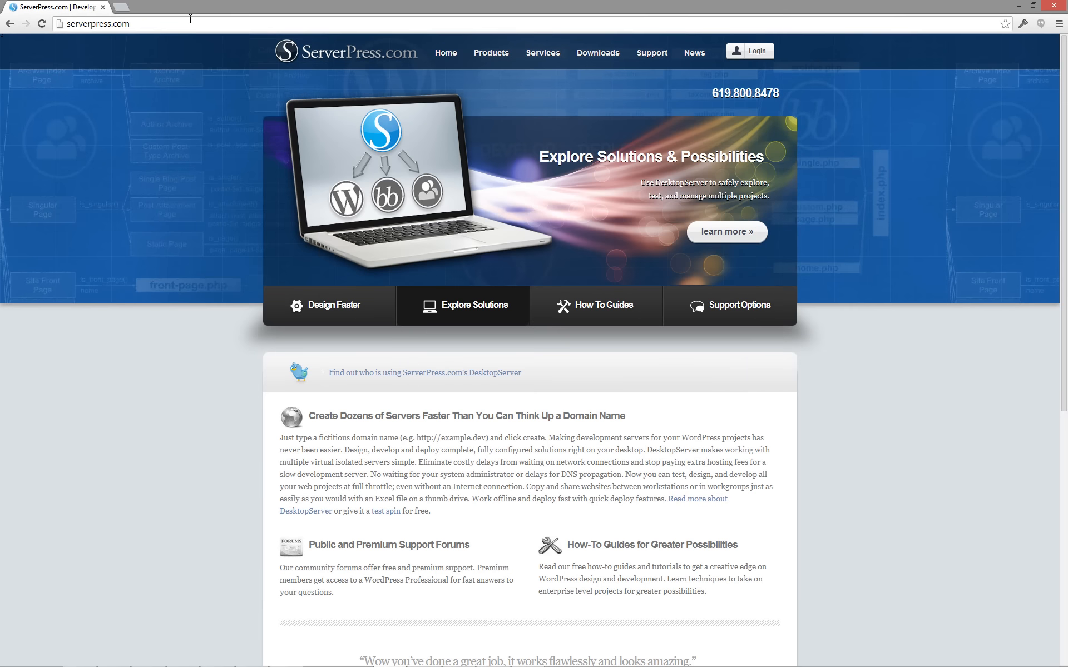
Step: Install WordPress at blueprint.dev with title ServerPress Blueprint and user serverpress, then reach the login page
{"action": "type", "text": "blueprint.dev/wp-"}
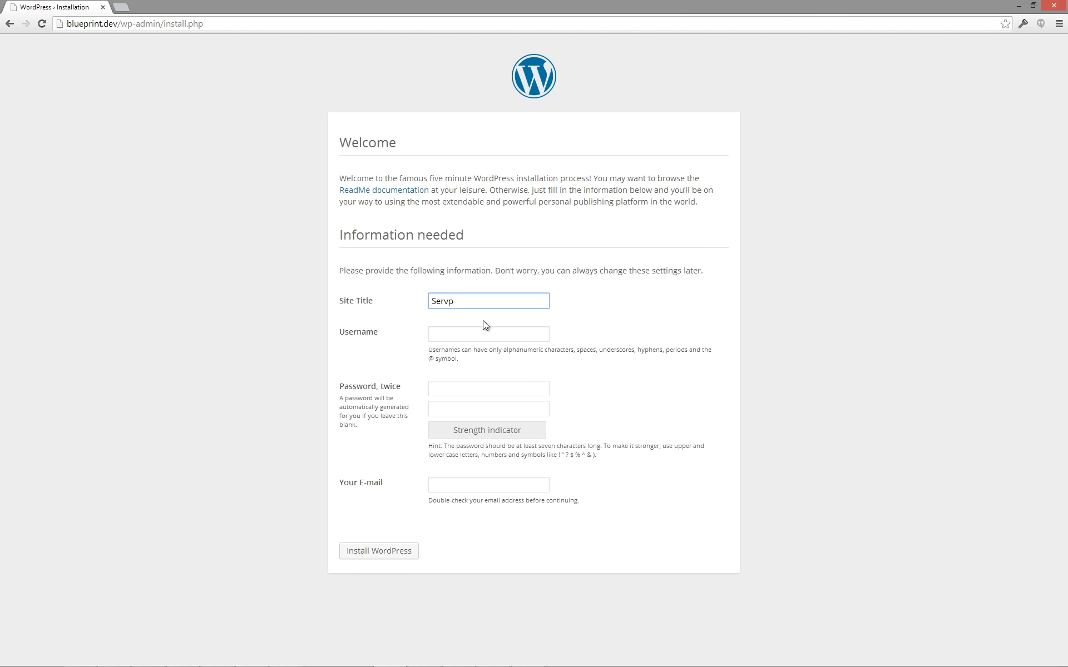
{"action": "type", "text": "admin"}
{"action": "type", "text": "erPress Blueprint"}
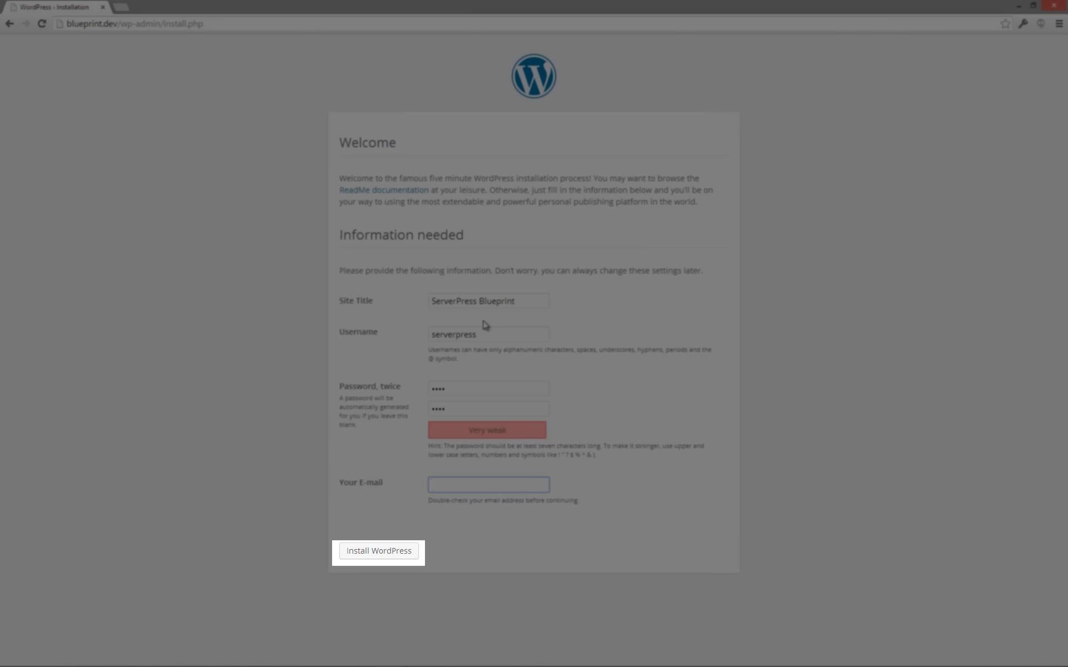
{"action": "left_click", "coordinate": [378, 550]}
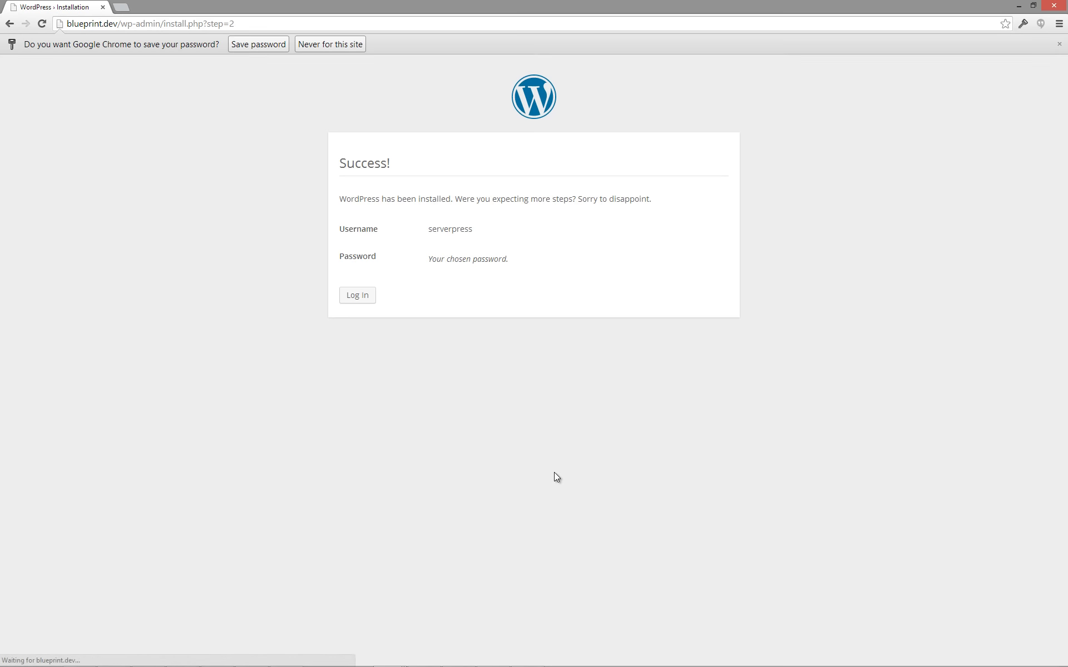
{"action": "left_click", "coordinate": [357, 295]}
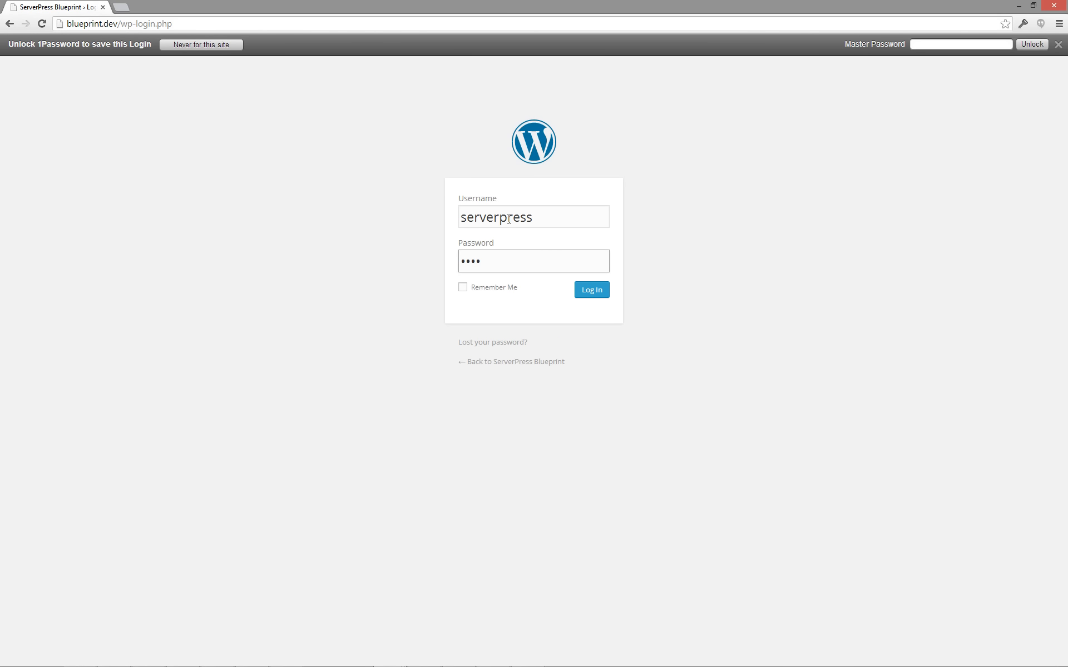
Step: Log in to the dashboard and update WordPress to version 3.8.1
{"action": "left_click", "coordinate": [591, 289]}
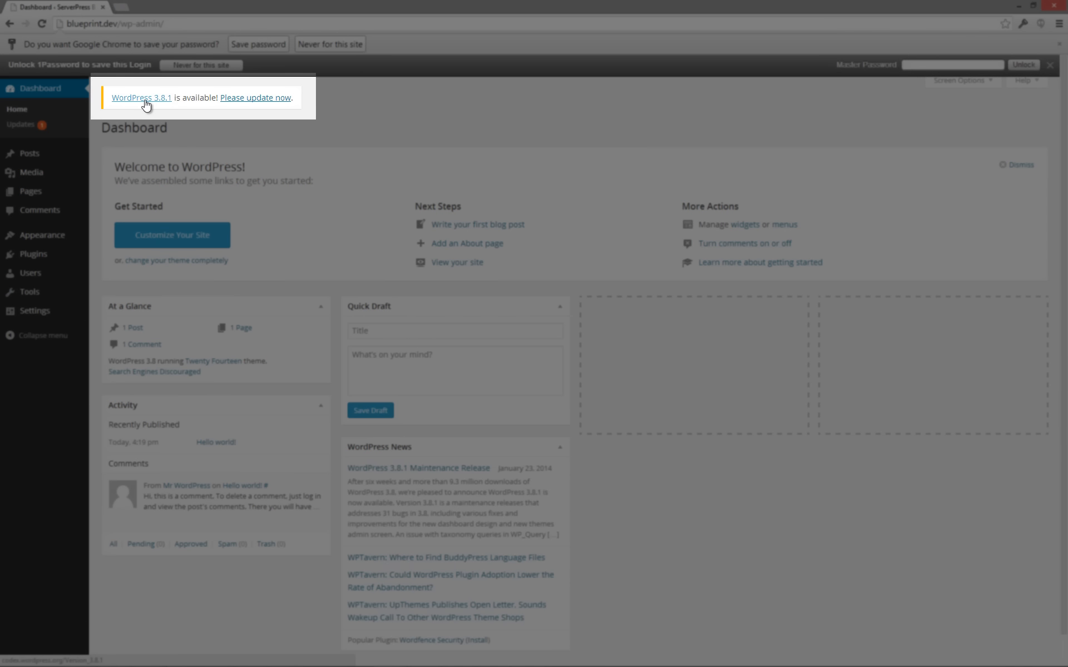
{"action": "left_click", "coordinate": [255, 98]}
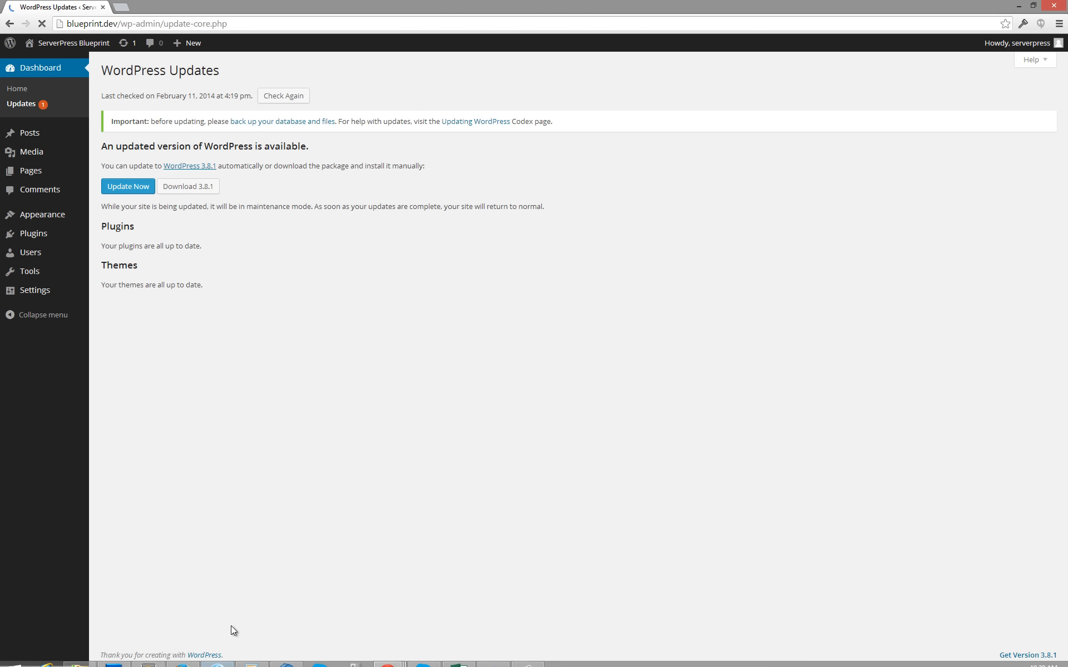
{"action": "left_click", "coordinate": [128, 186]}
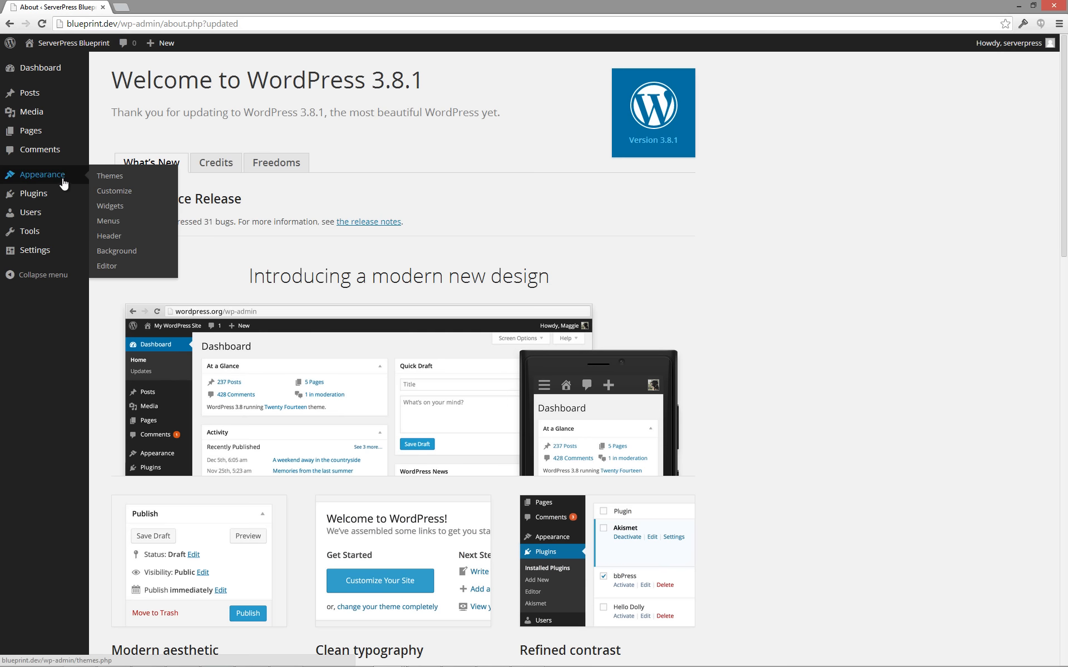
Step: Upload, install and activate spring-theme-master.zip, view the site, and return to the dashboard
{"action": "left_click", "coordinate": [109, 176]}
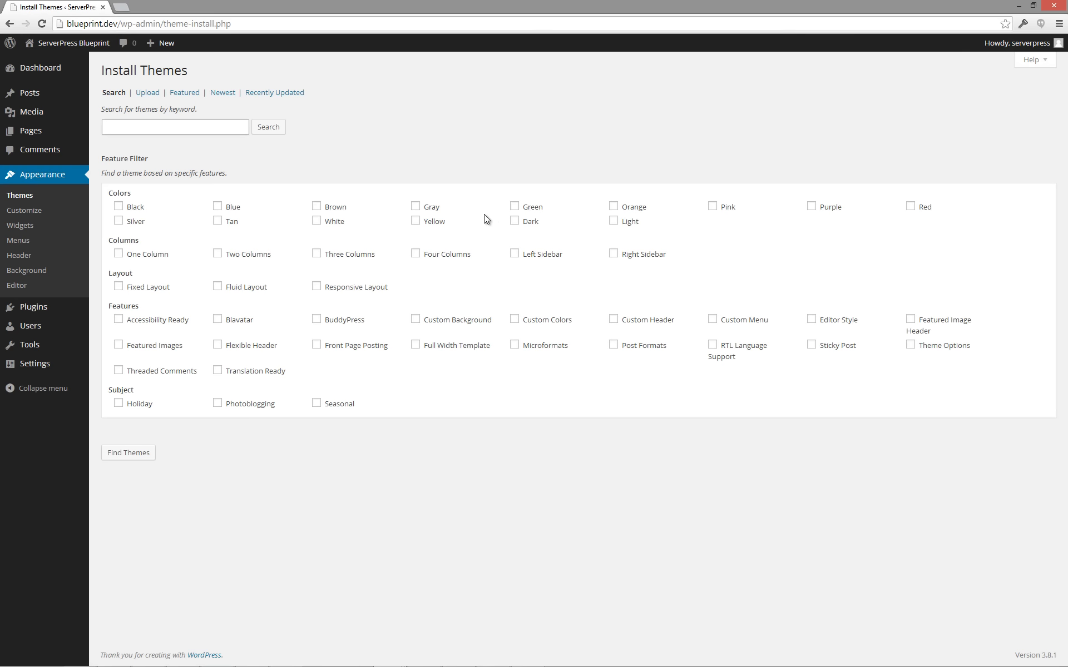
{"action": "left_click", "coordinate": [147, 92]}
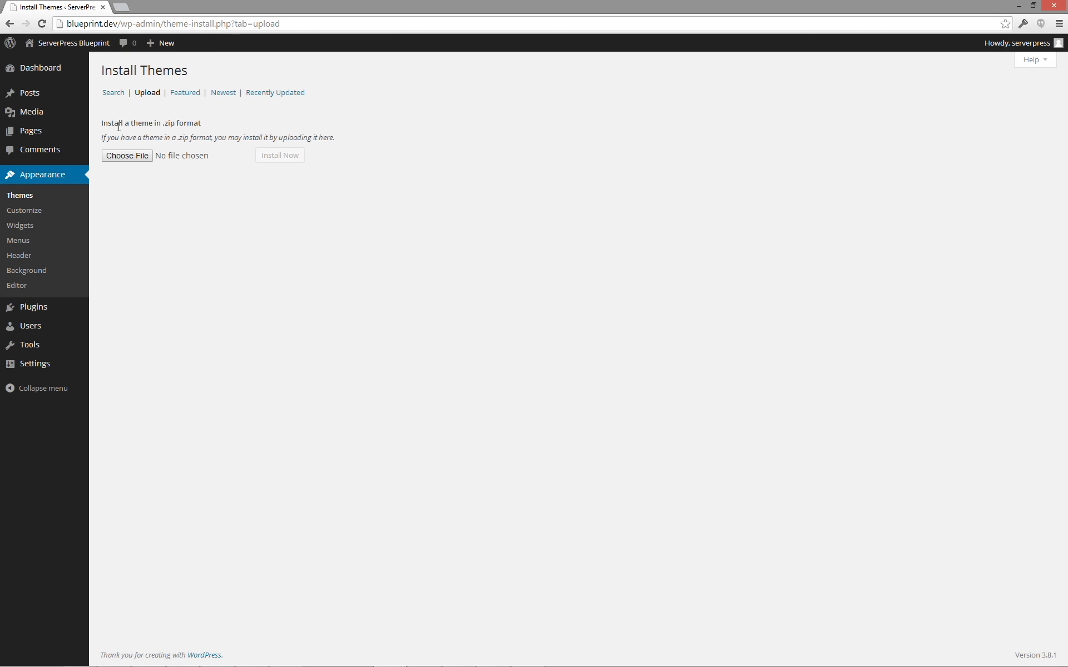
{"action": "left_click", "coordinate": [127, 156]}
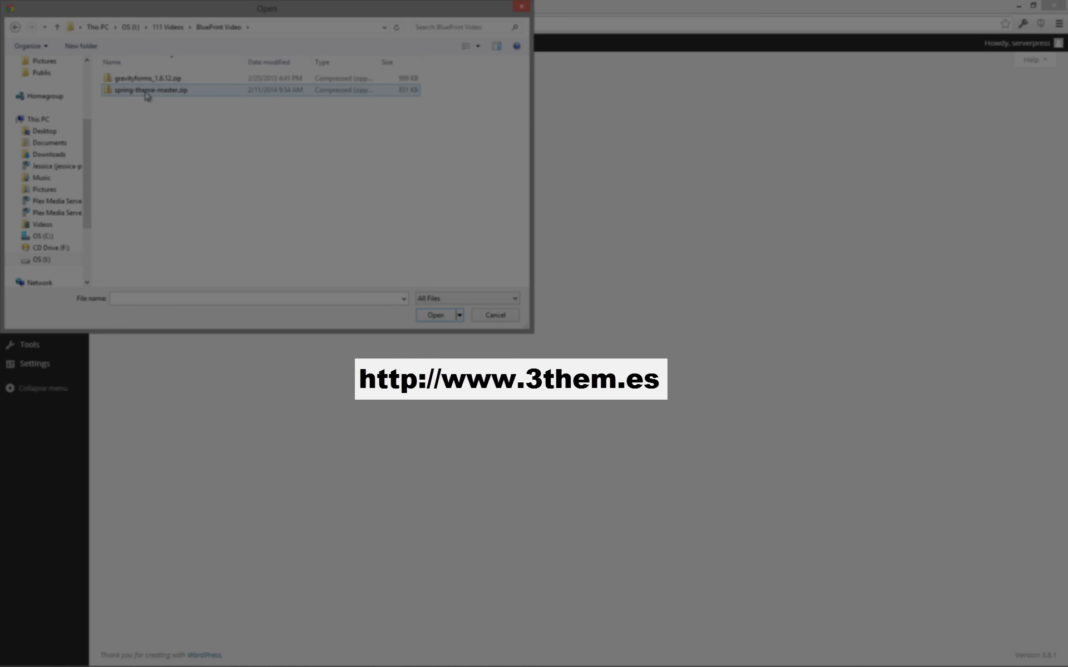
{"action": "left_click", "coordinate": [435, 315]}
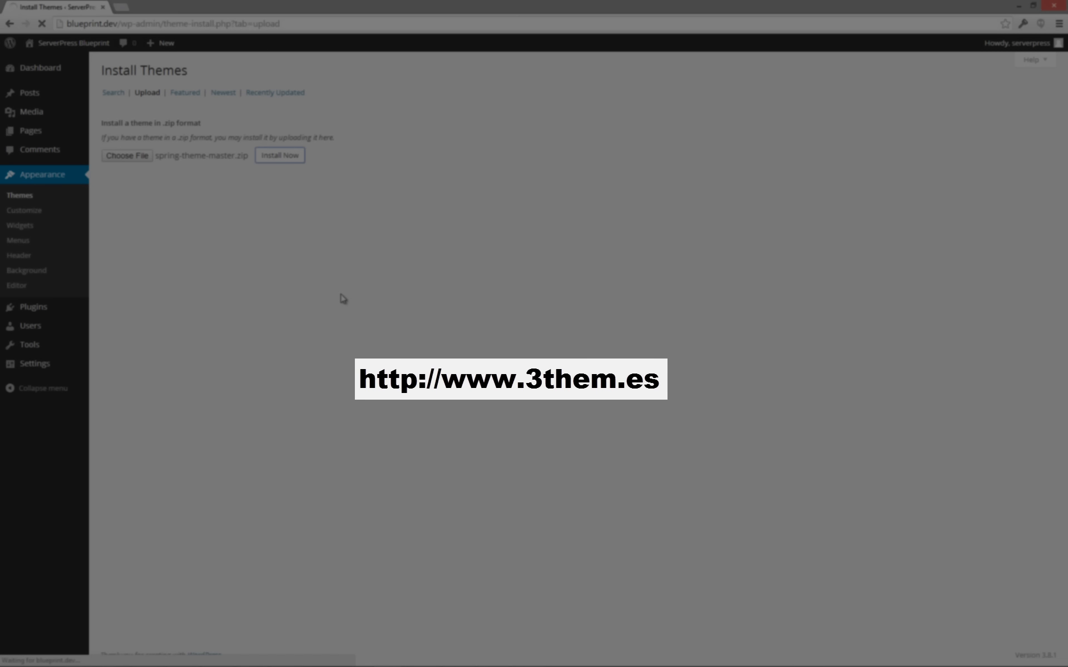
{"action": "left_click", "coordinate": [280, 156]}
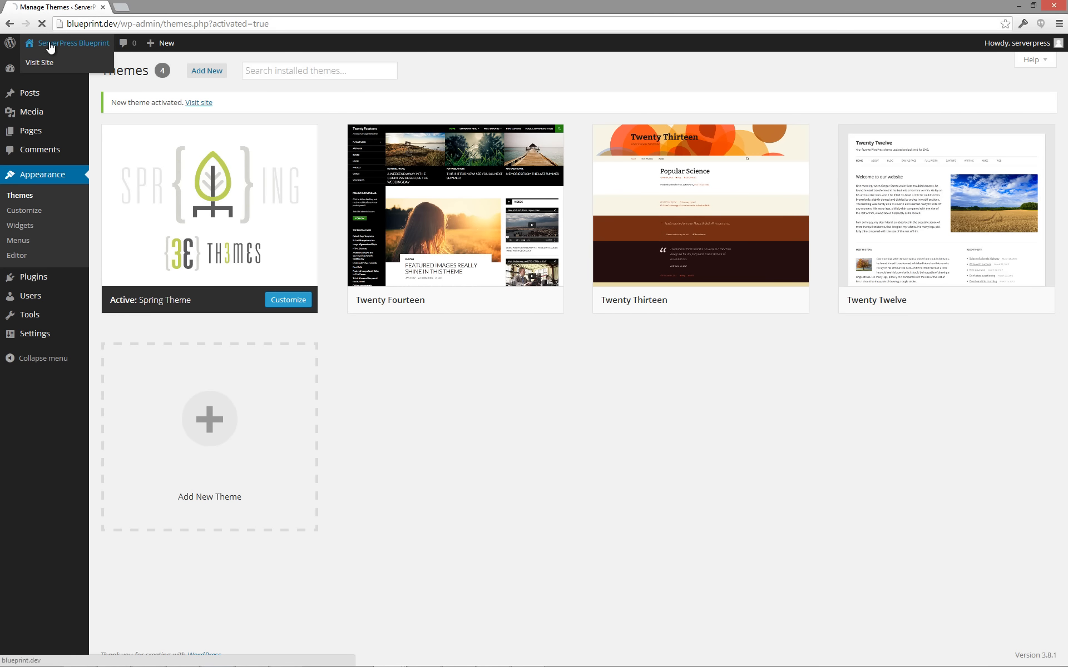
{"action": "left_click", "coordinate": [40, 61]}
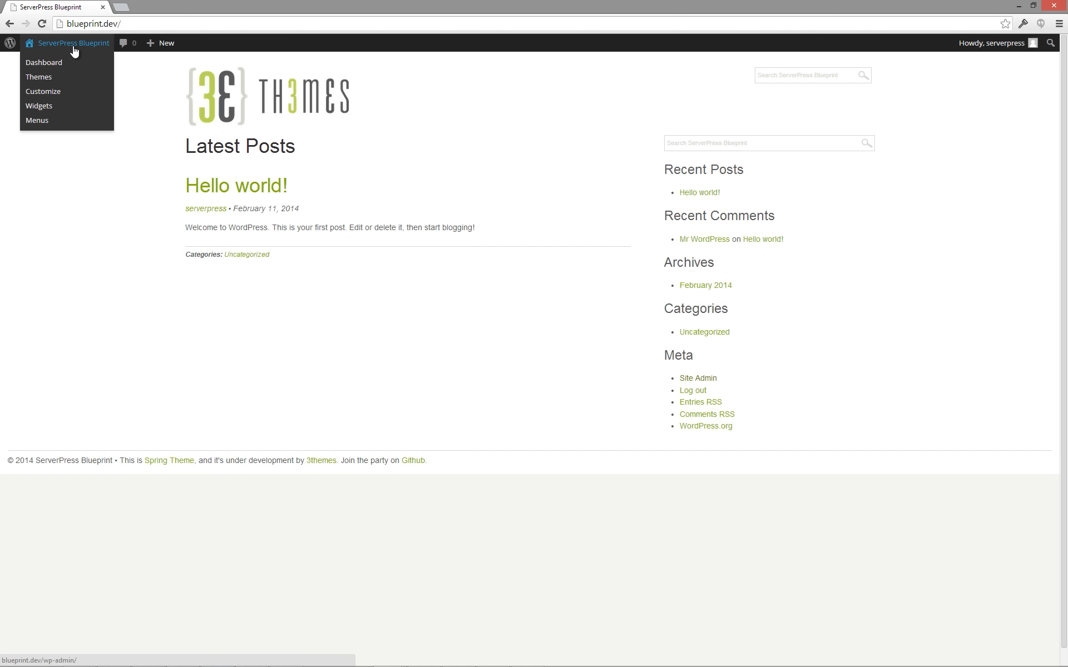
{"action": "left_click", "coordinate": [45, 63]}
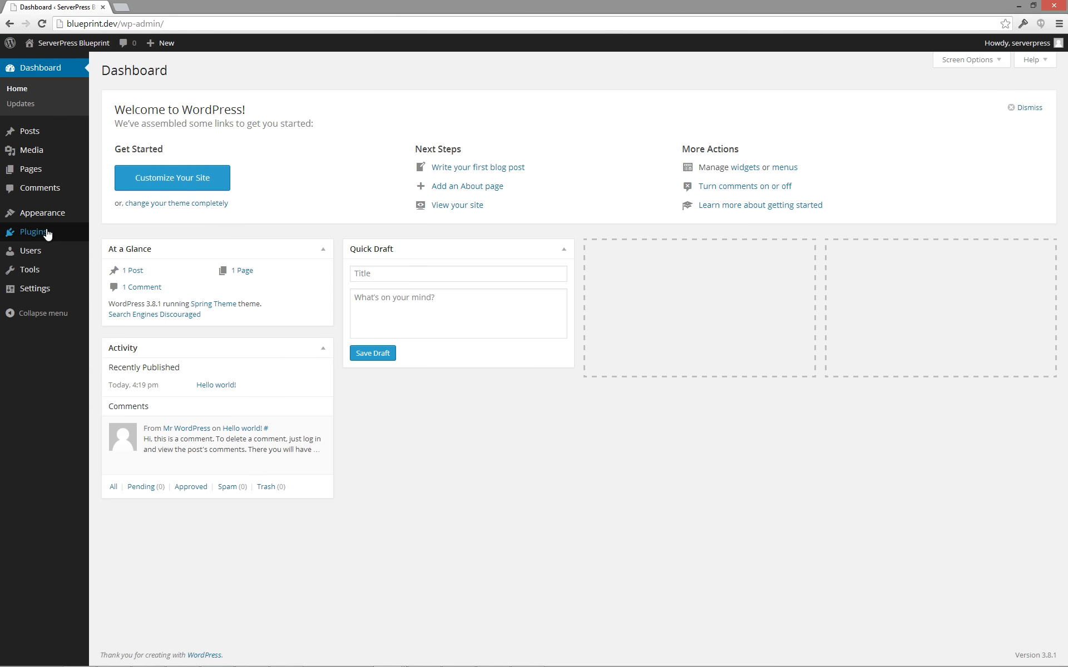
Step: Upload, install and activate the gravityforms_1.6.12.zip plugin
{"action": "left_click", "coordinate": [28, 231]}
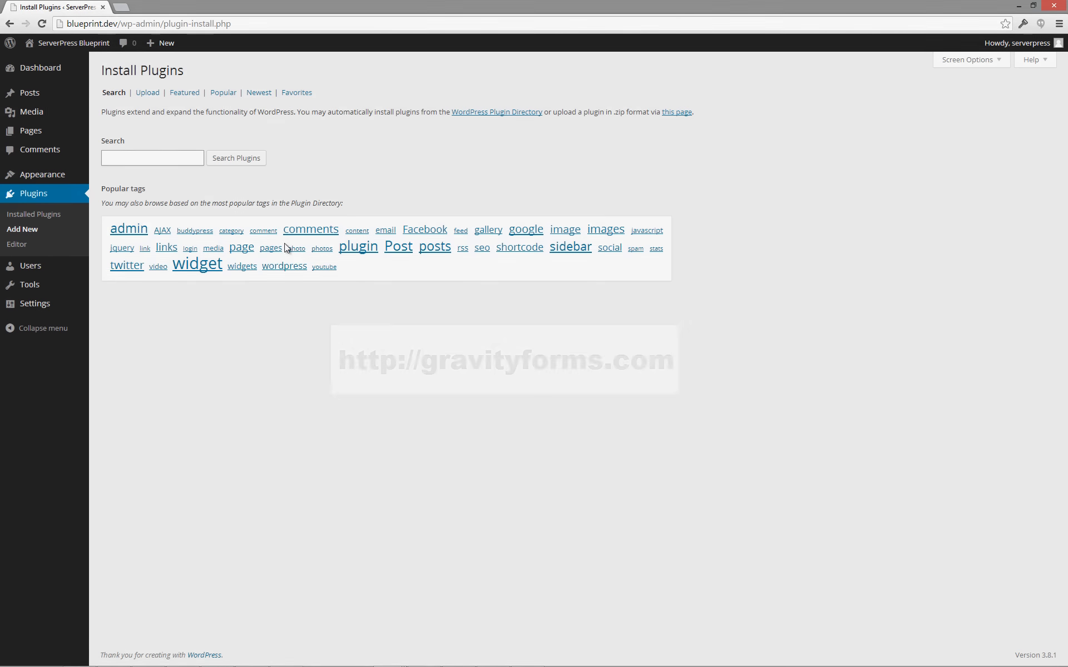
{"action": "left_click", "coordinate": [147, 93]}
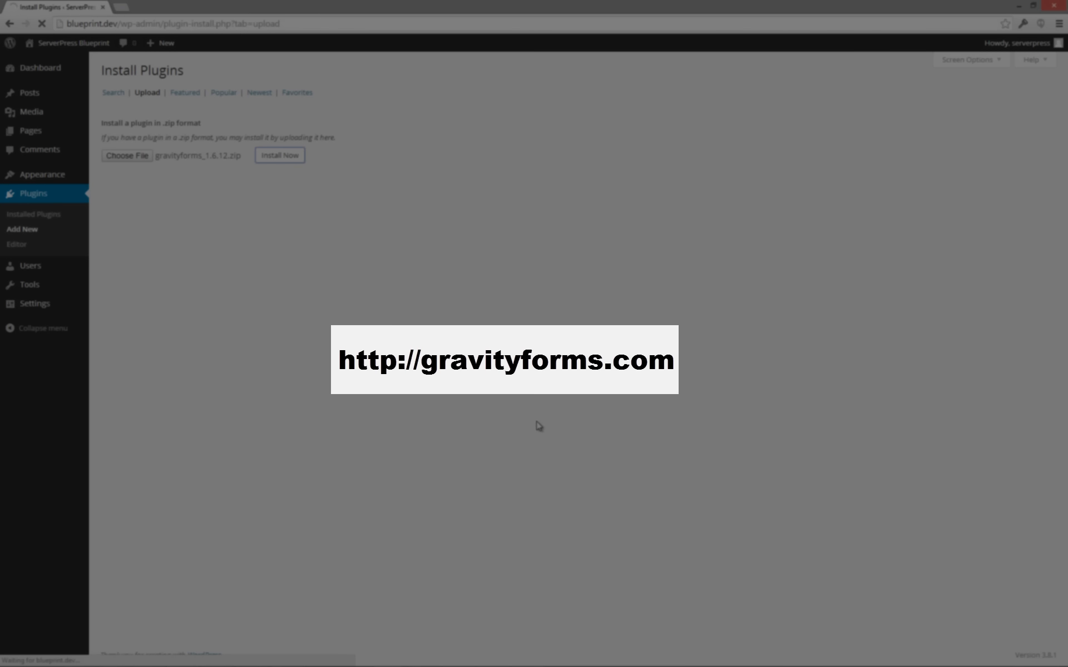
{"action": "left_click", "coordinate": [279, 156]}
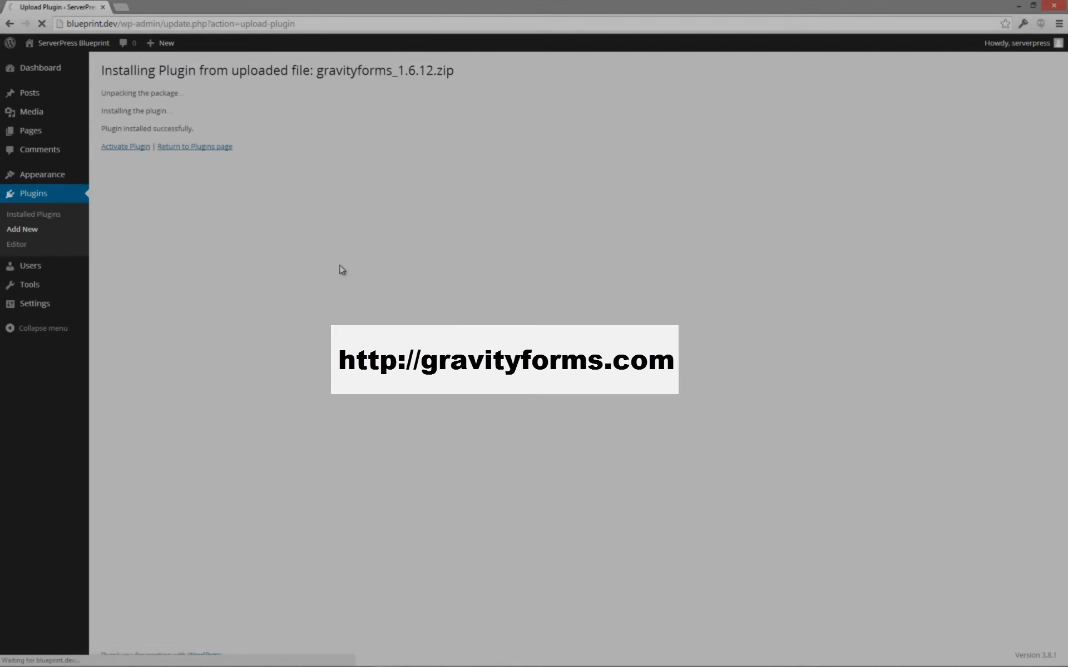
{"action": "left_click", "coordinate": [125, 147]}
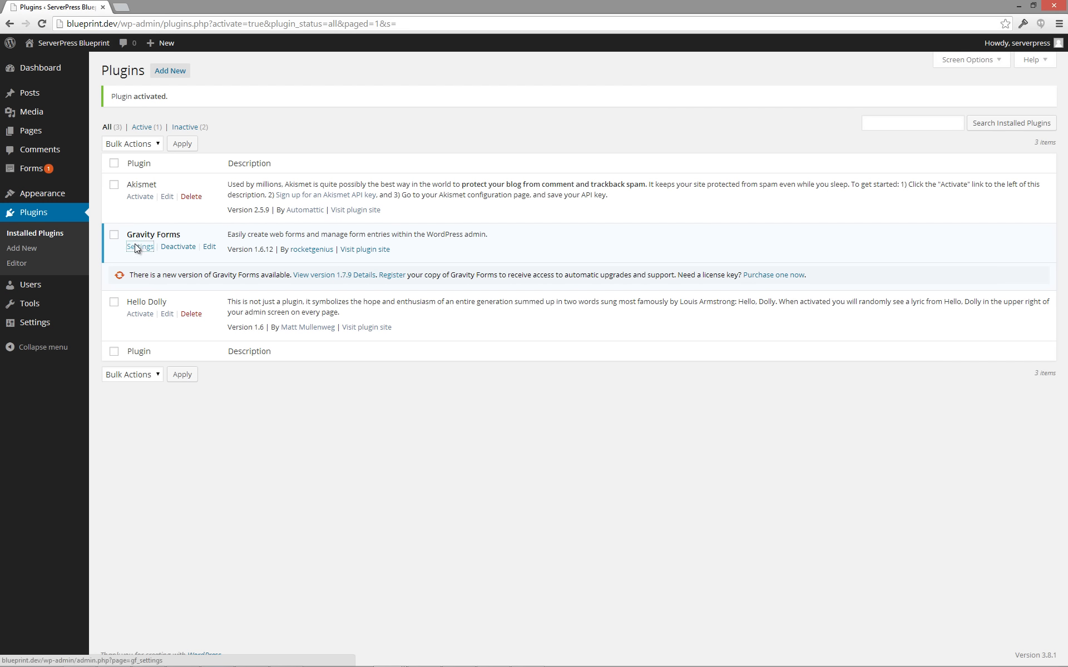
Step: Save and verify the Gravity Forms license key, then show the empty Forms list
{"action": "left_click", "coordinate": [139, 247]}
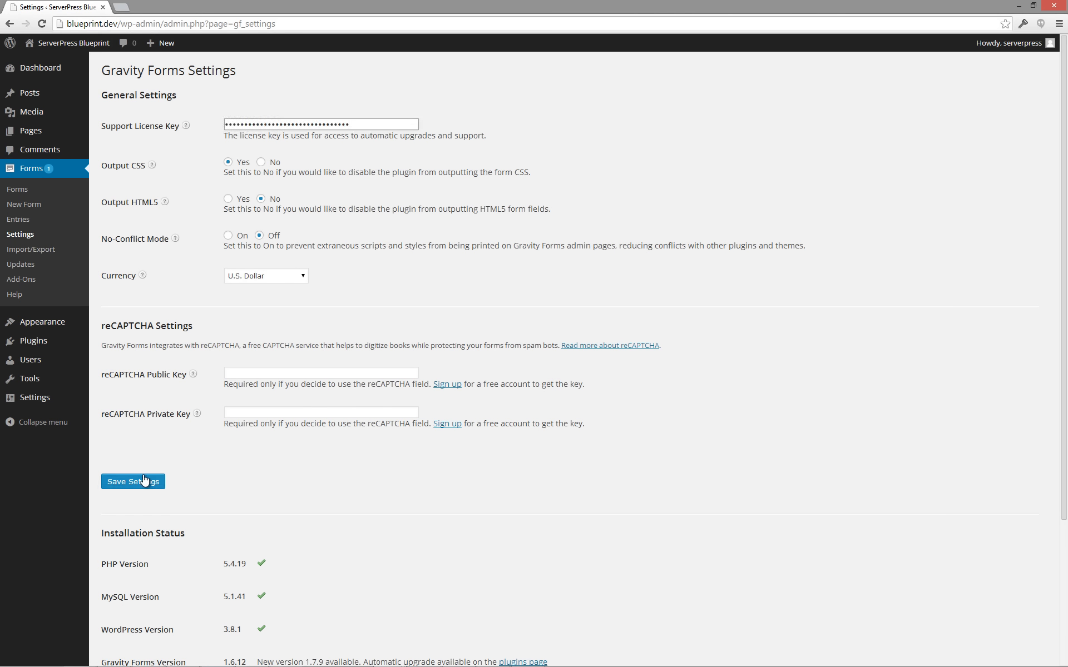
{"action": "left_click", "coordinate": [134, 482]}
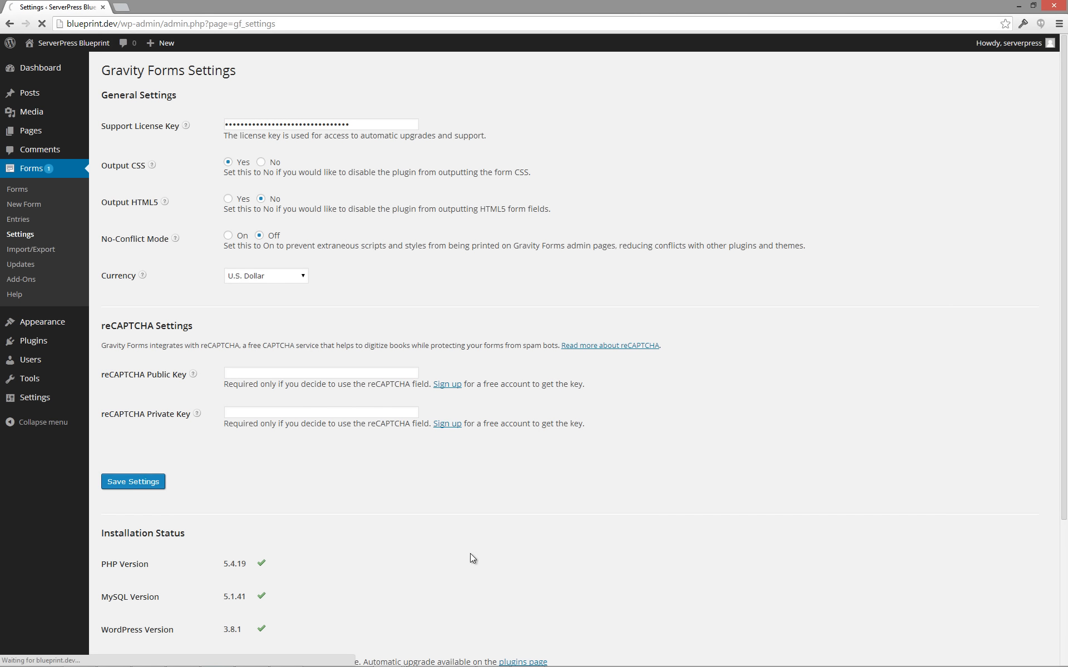
{"action": "left_click", "coordinate": [133, 482]}
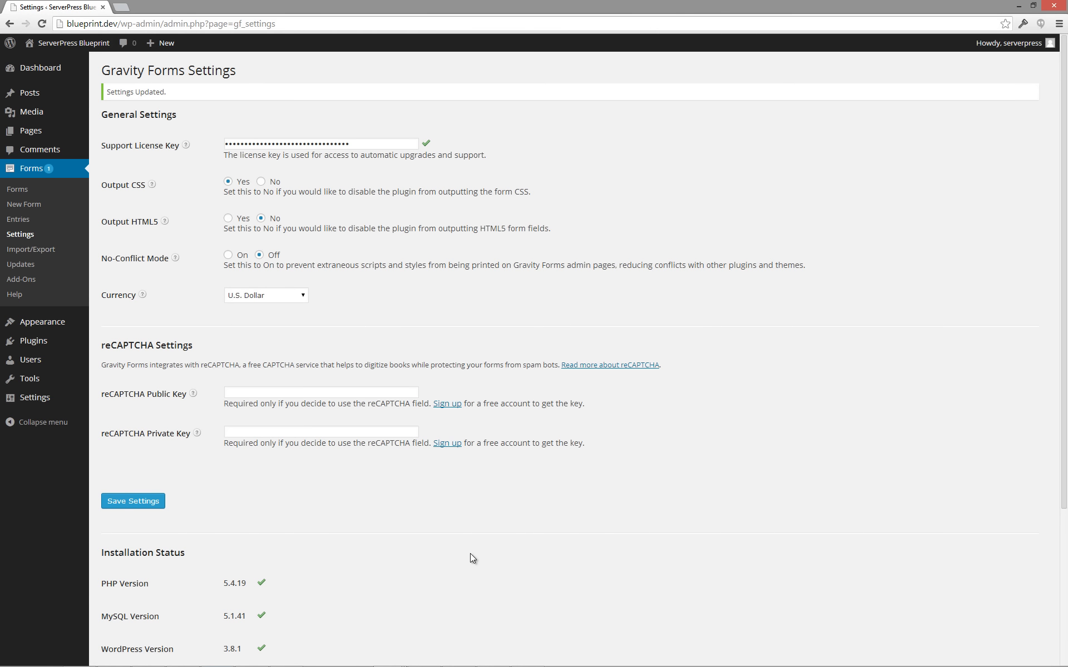
{"action": "mouse_move", "coordinate": [21, 198]}
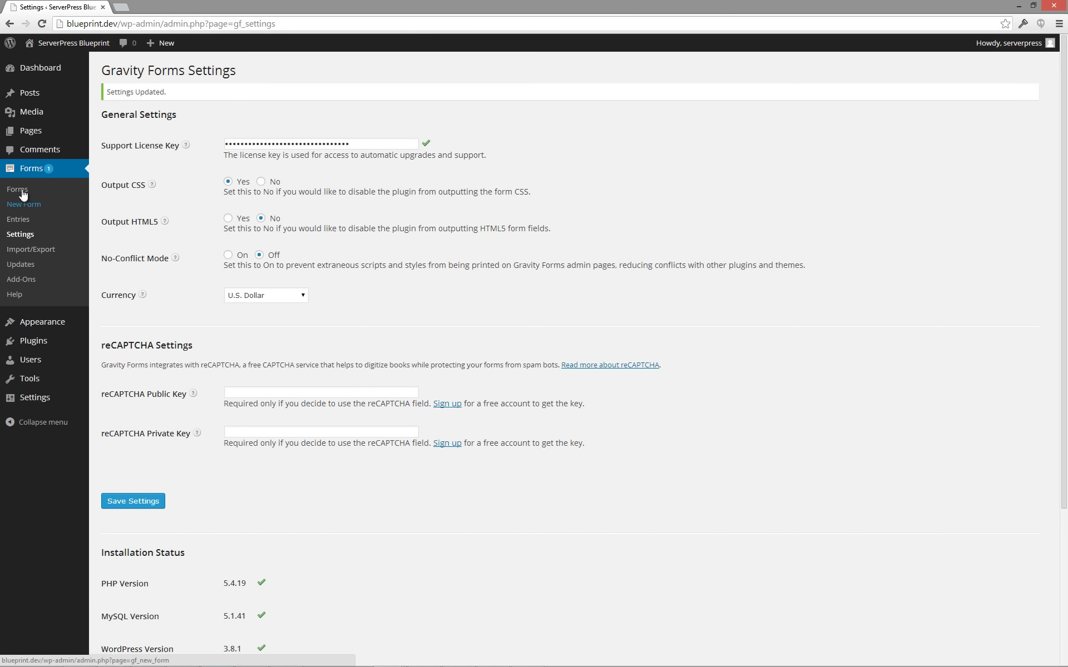
{"action": "left_click", "coordinate": [17, 188]}
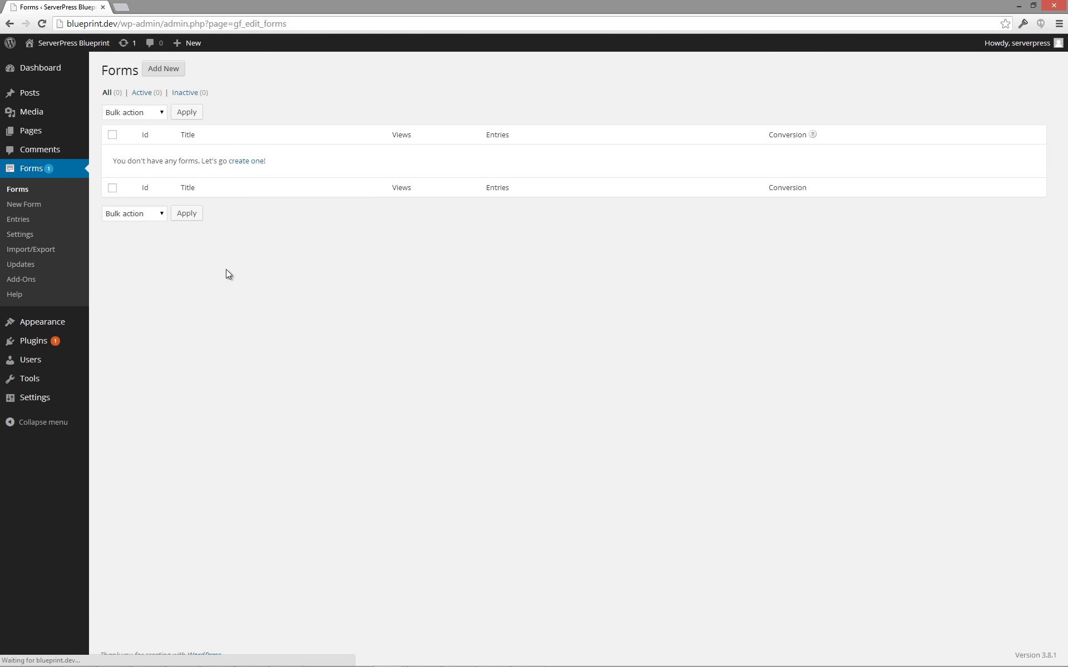
{"action": "mouse_move", "coordinate": [32, 340]}
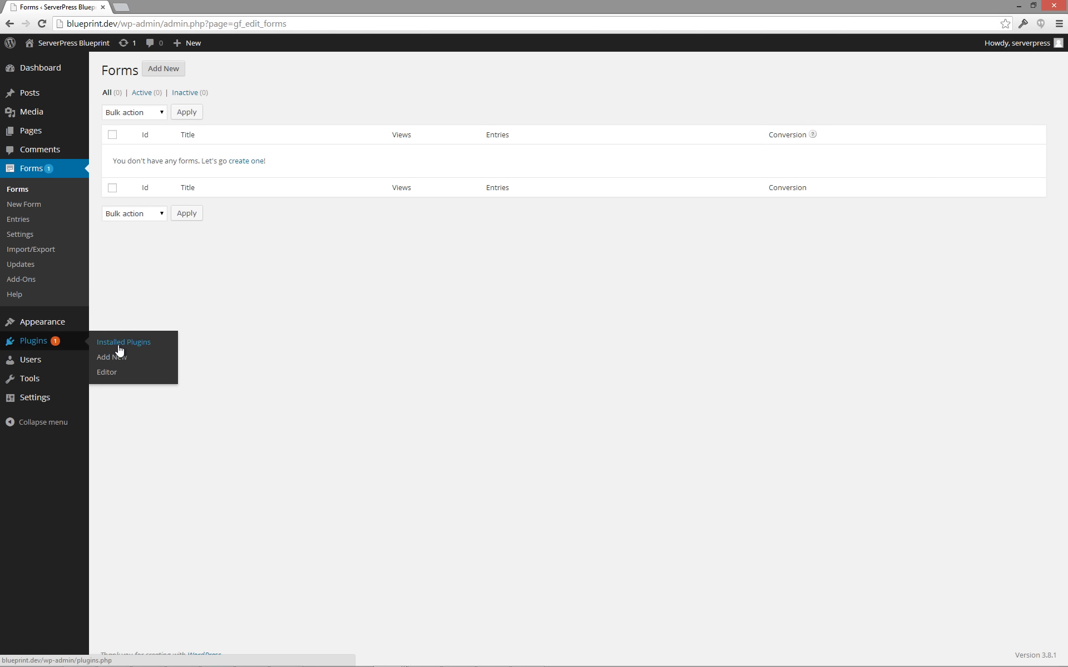
Step: Update Gravity Forms to version 1.8.3 from Installed Plugins and return to the dashboard
{"action": "left_click", "coordinate": [123, 343]}
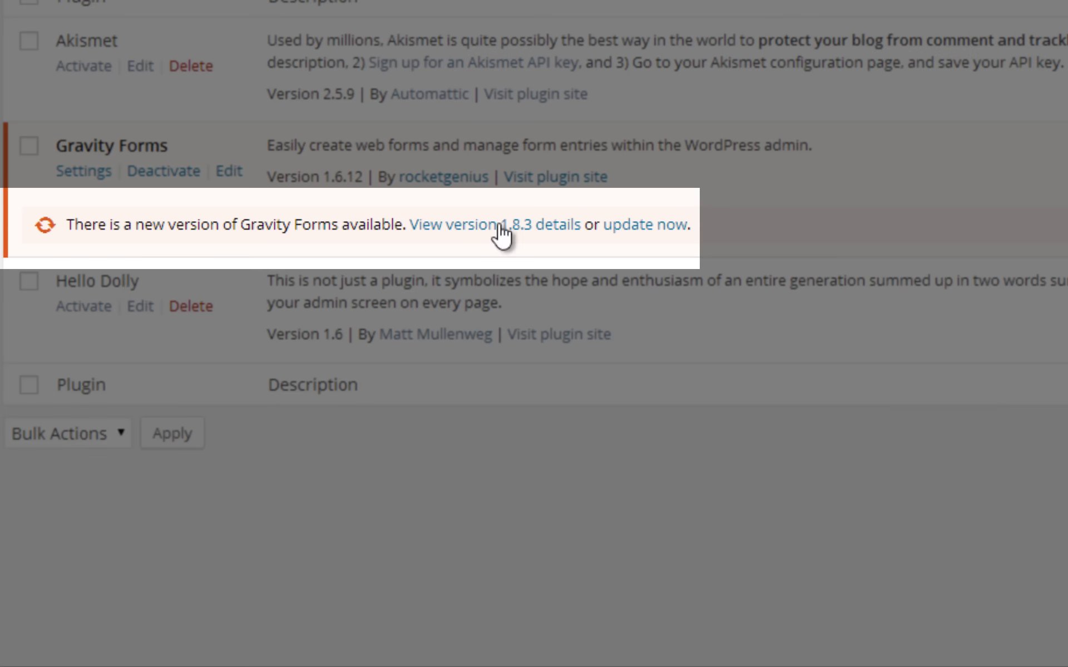
{"action": "mouse_move", "coordinate": [978, 605]}
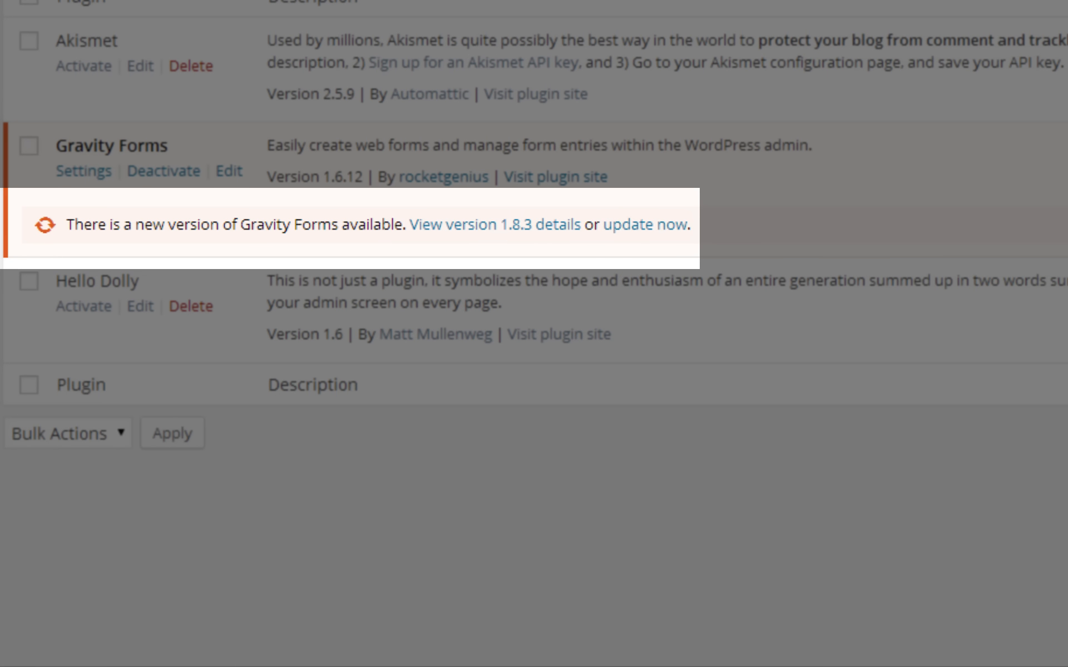
{"action": "left_click", "coordinate": [647, 224]}
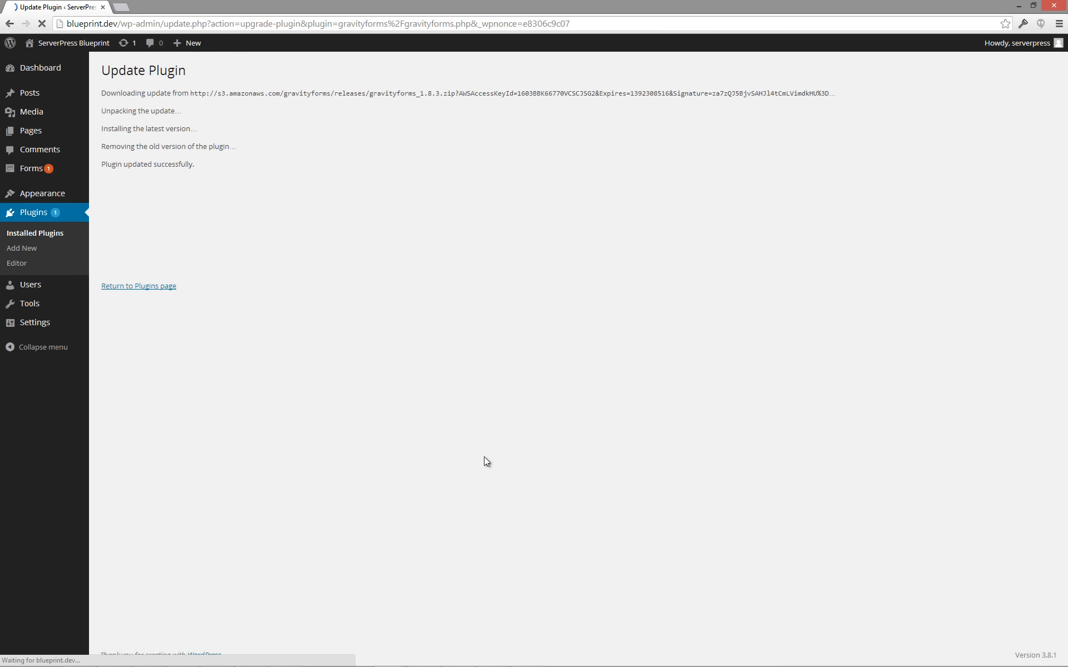
{"action": "mouse_move", "coordinate": [427, 309]}
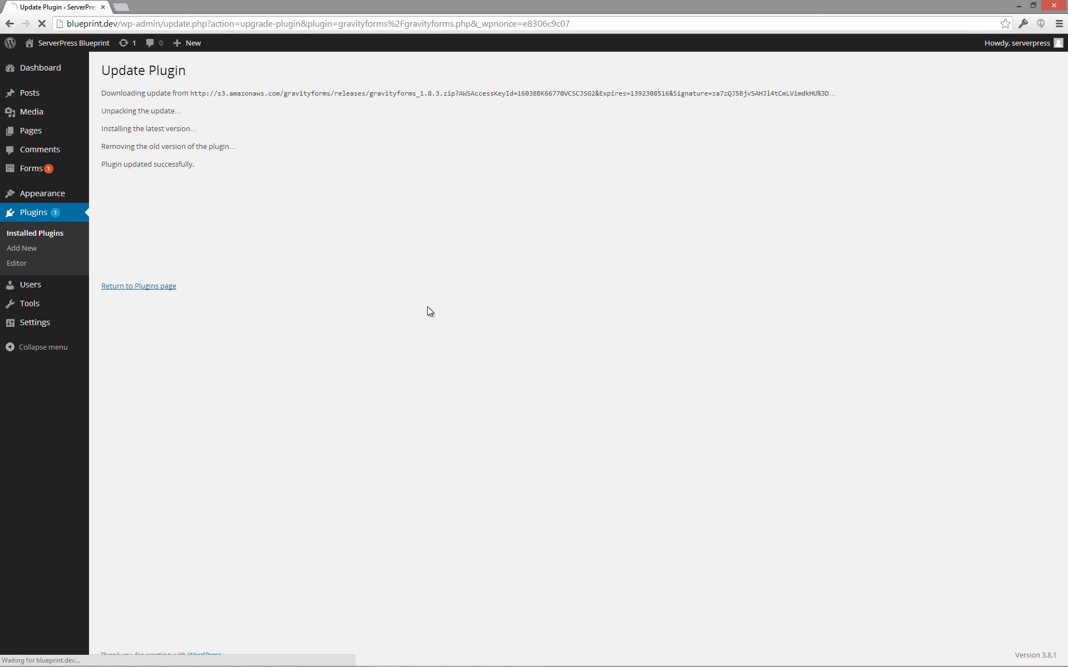
{"action": "left_click", "coordinate": [138, 286]}
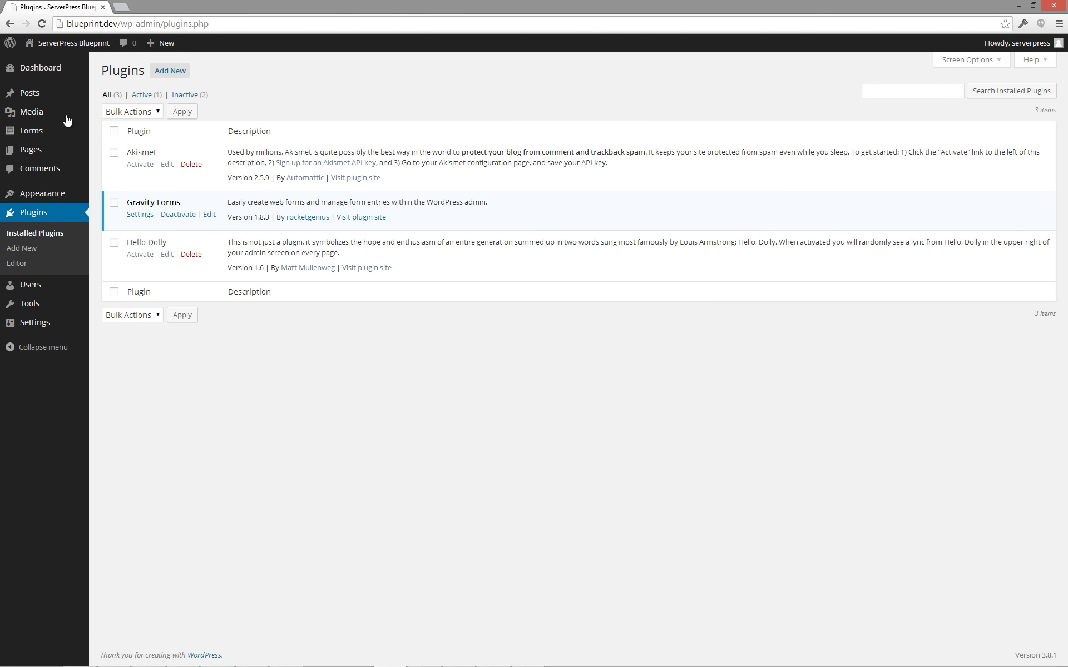
{"action": "left_click", "coordinate": [33, 66]}
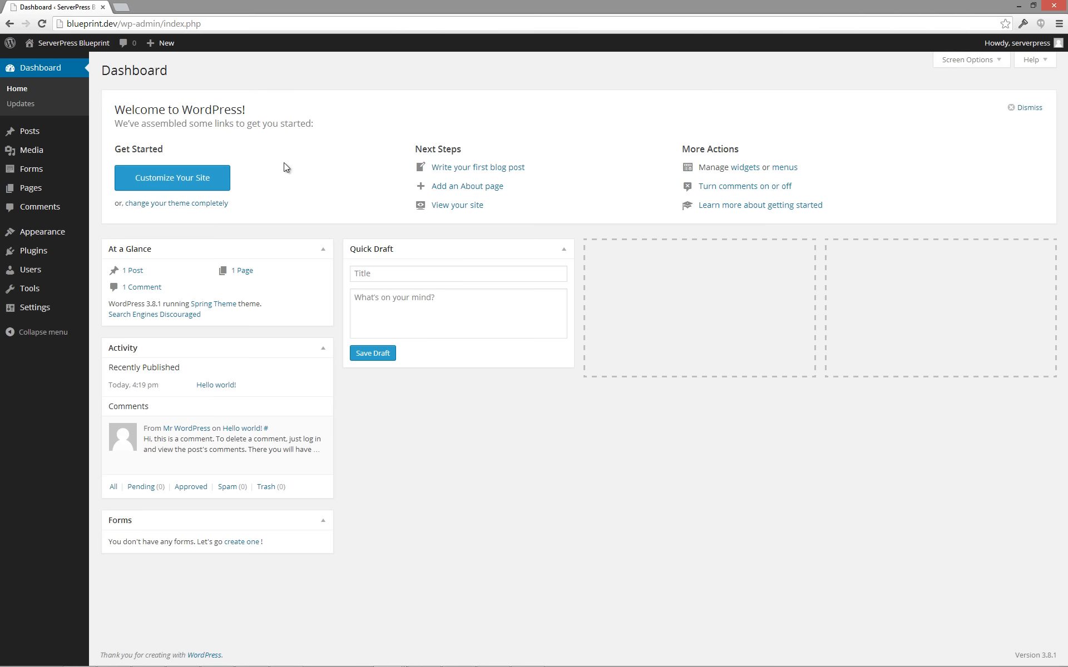
{"action": "mouse_move", "coordinate": [367, 646]}
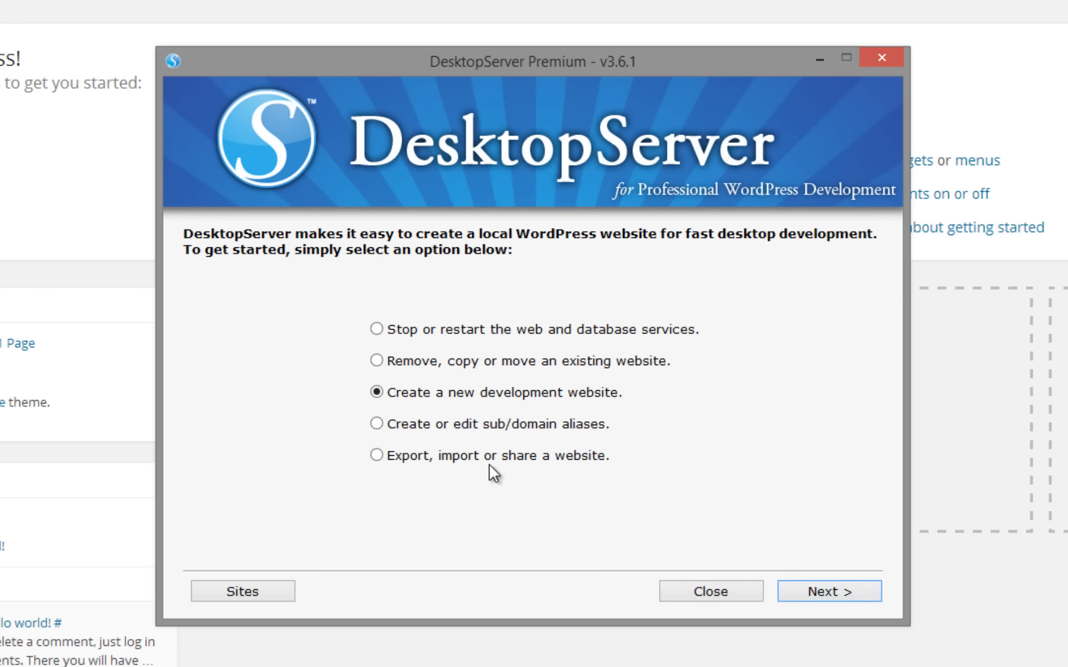
Step: Choose 'Export, import or share a website', then 'Export or deploy a WordPress website'
{"action": "left_click", "coordinate": [375, 471]}
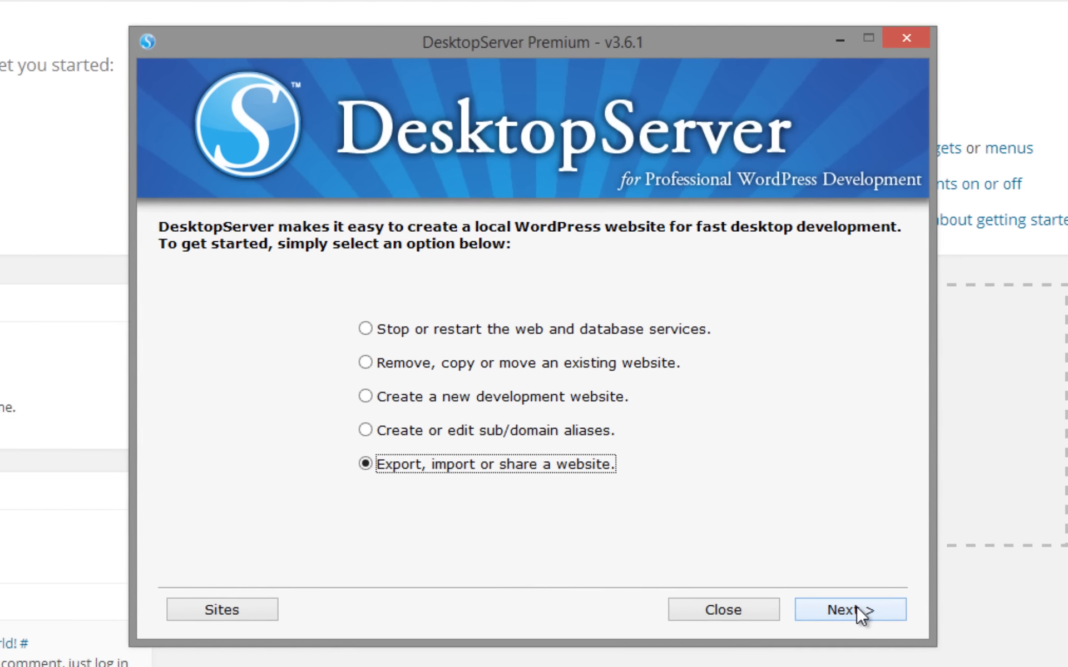
{"action": "left_click", "coordinate": [849, 625]}
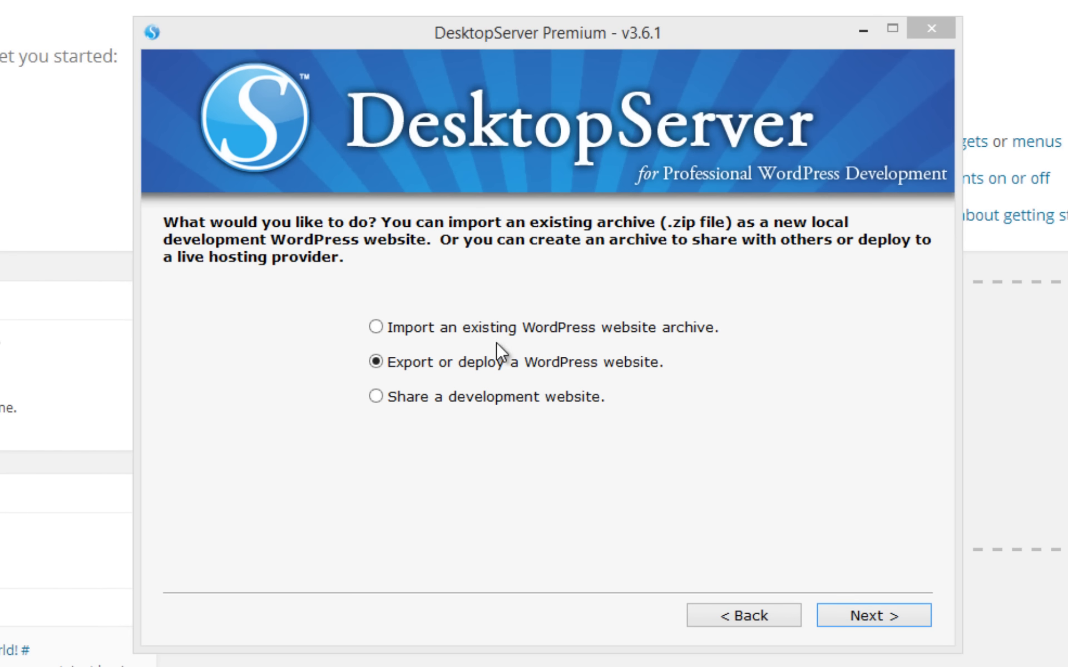
{"action": "left_click", "coordinate": [871, 631]}
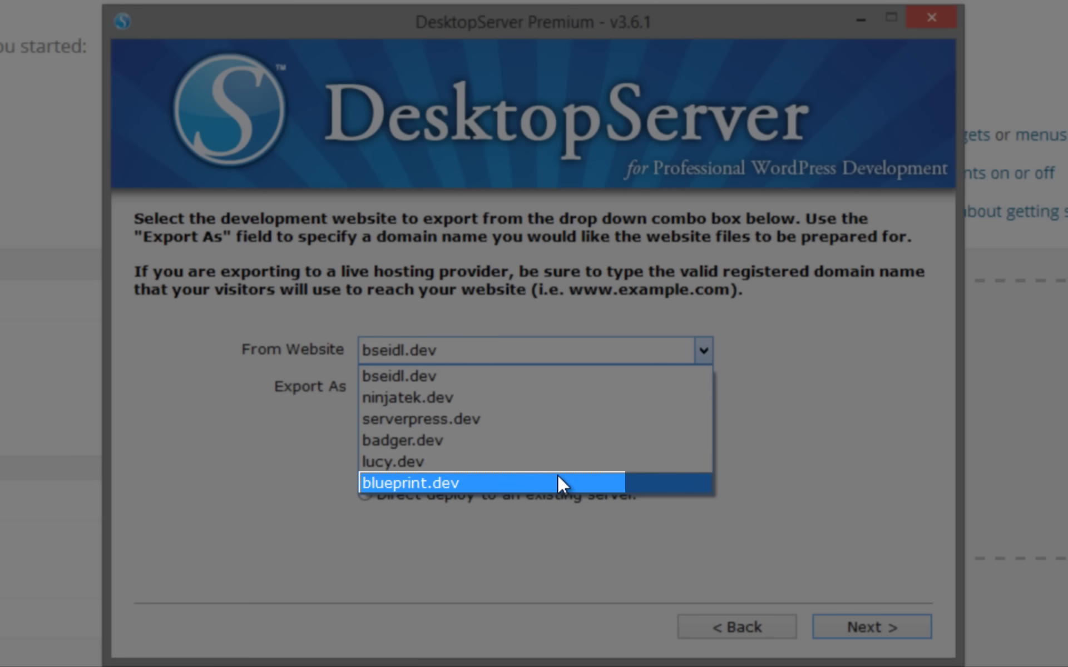
Step: Export blueprint.dev as 3th3mes, skipping the live database details, reaching the 3th3mes.zip archive step
{"action": "left_click", "coordinate": [413, 483]}
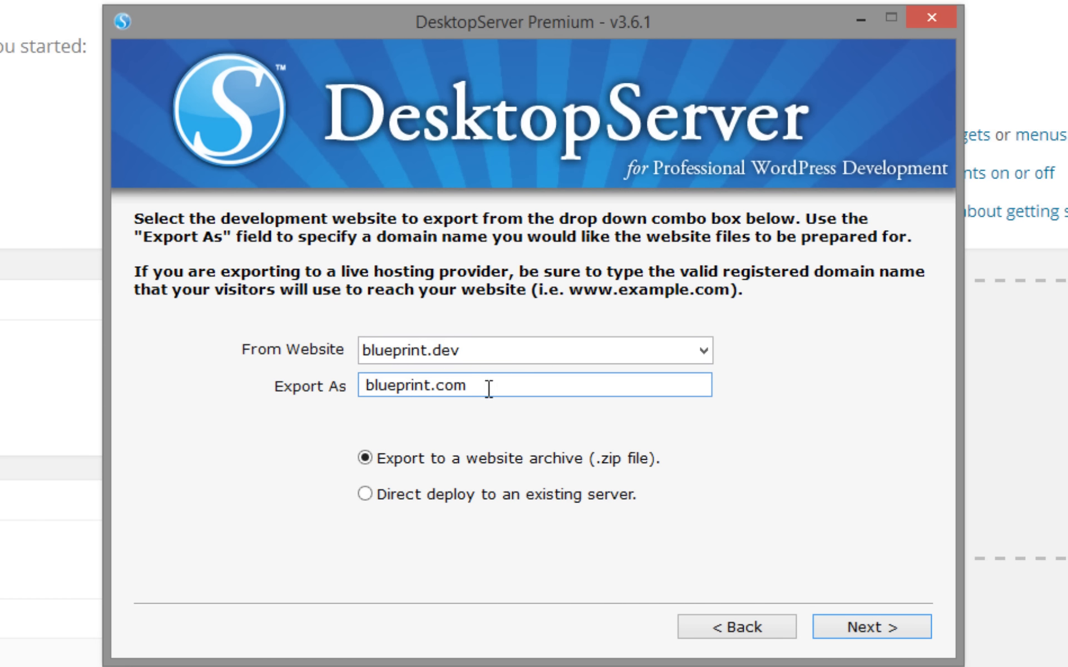
{"action": "type", "text": "3th"}
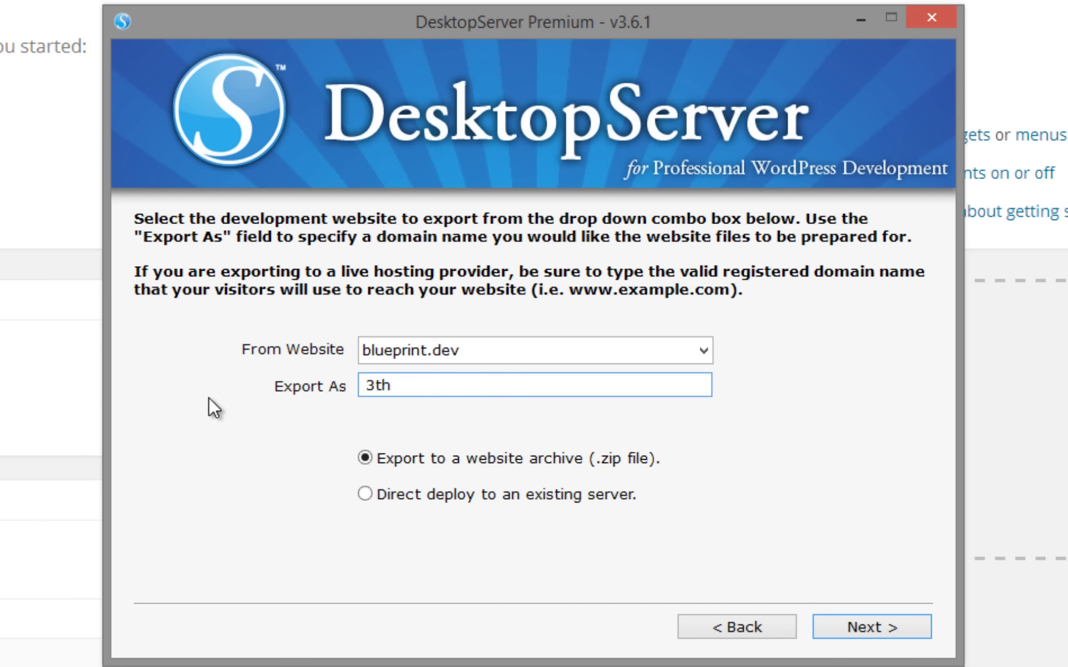
{"action": "type", "text": "3m"}
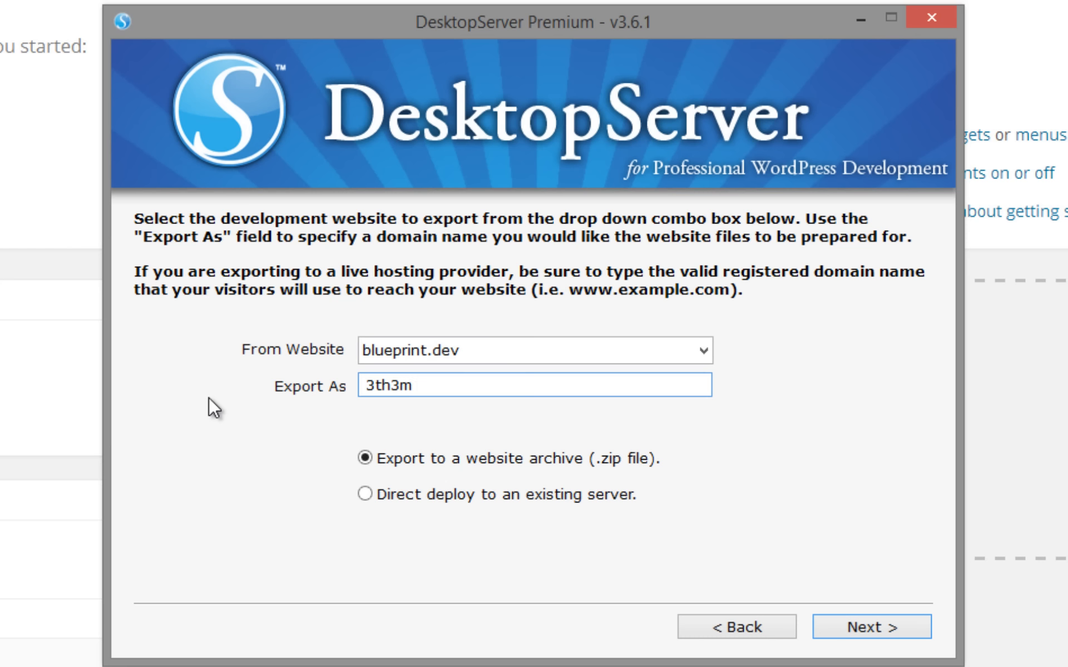
{"action": "type", "text": "es"}
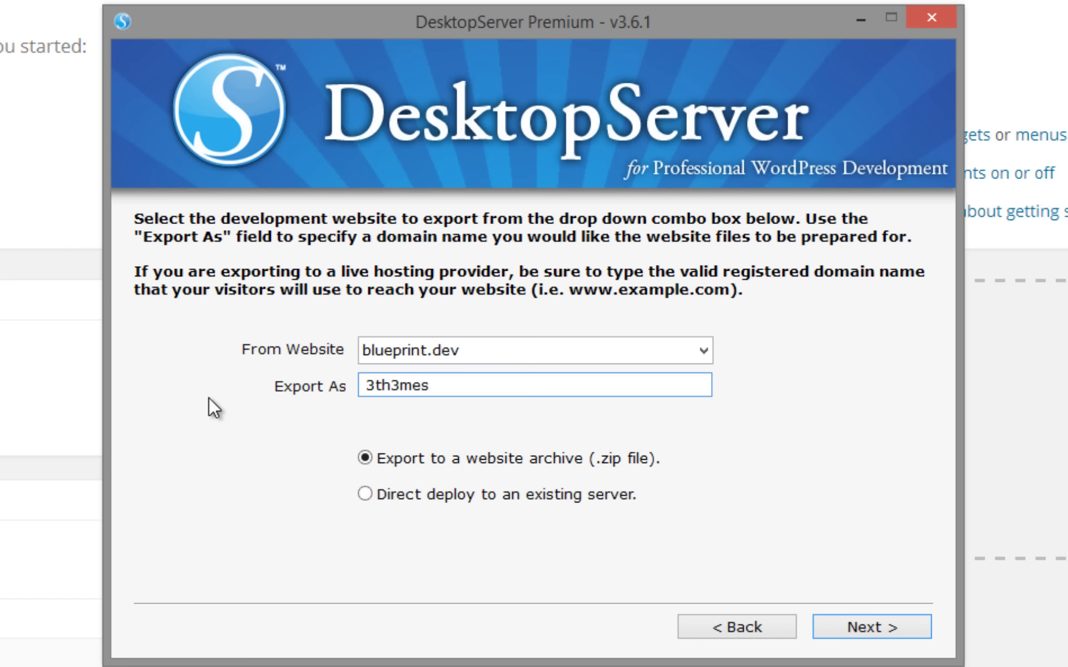
{"action": "mouse_move", "coordinate": [890, 640]}
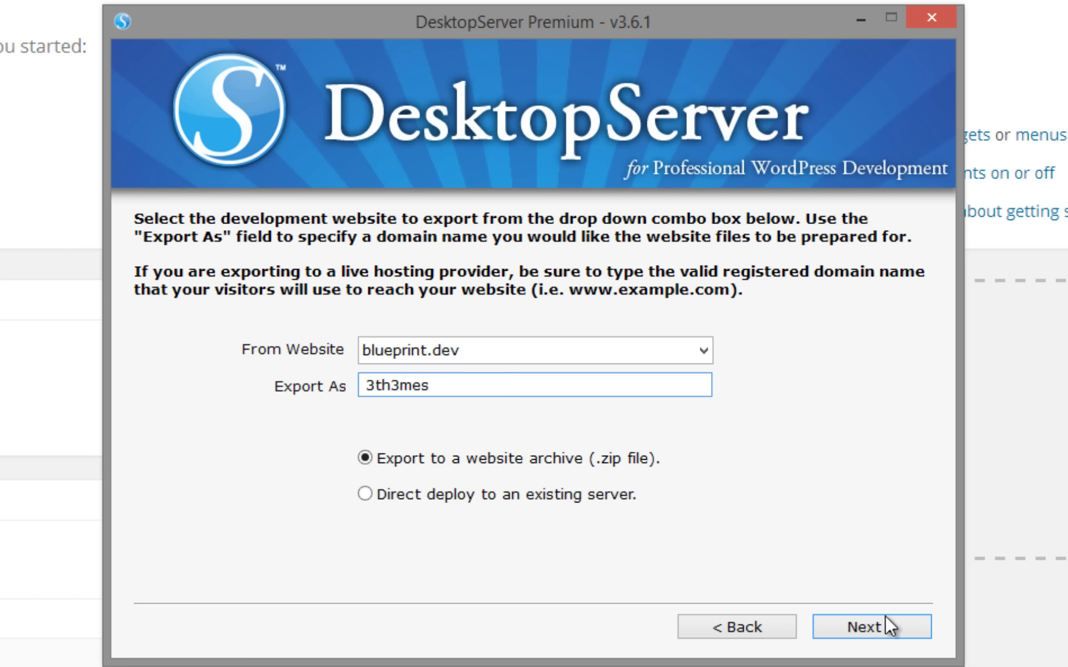
{"action": "left_click", "coordinate": [869, 626]}
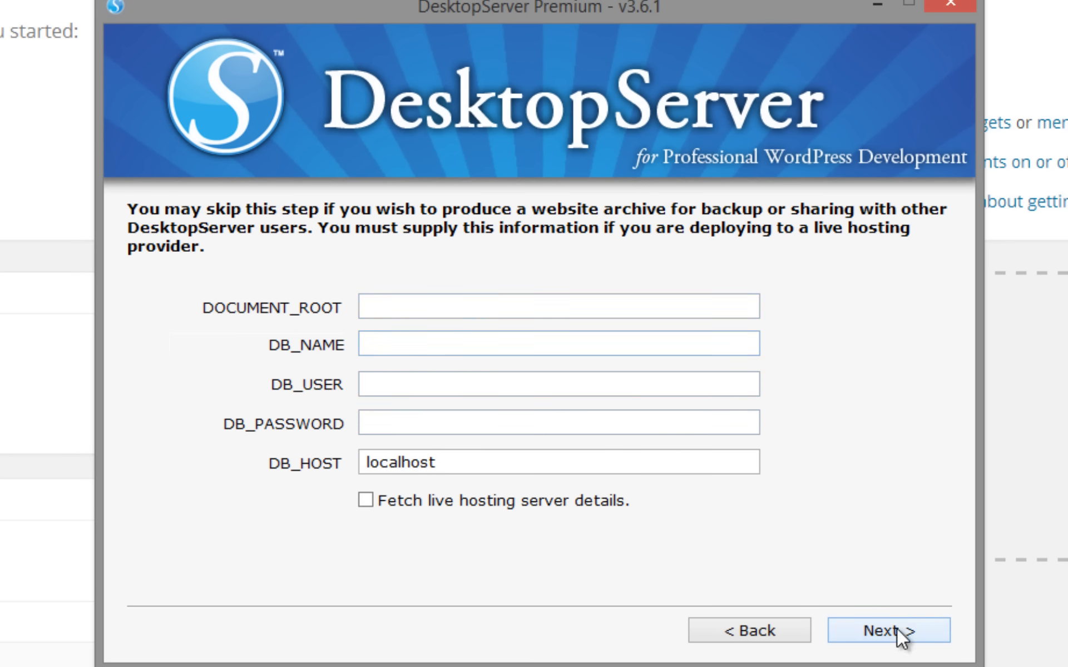
{"action": "left_click", "coordinate": [888, 630]}
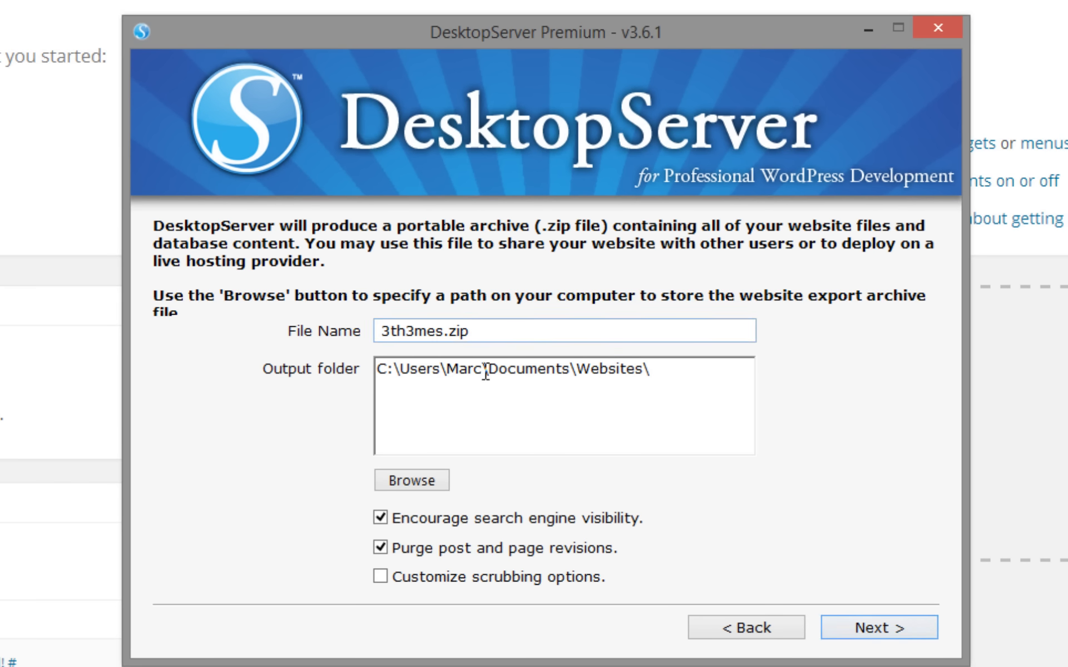
Step: Choose C:\xampplite\blueprints as the export output folder
{"action": "left_click", "coordinate": [410, 480]}
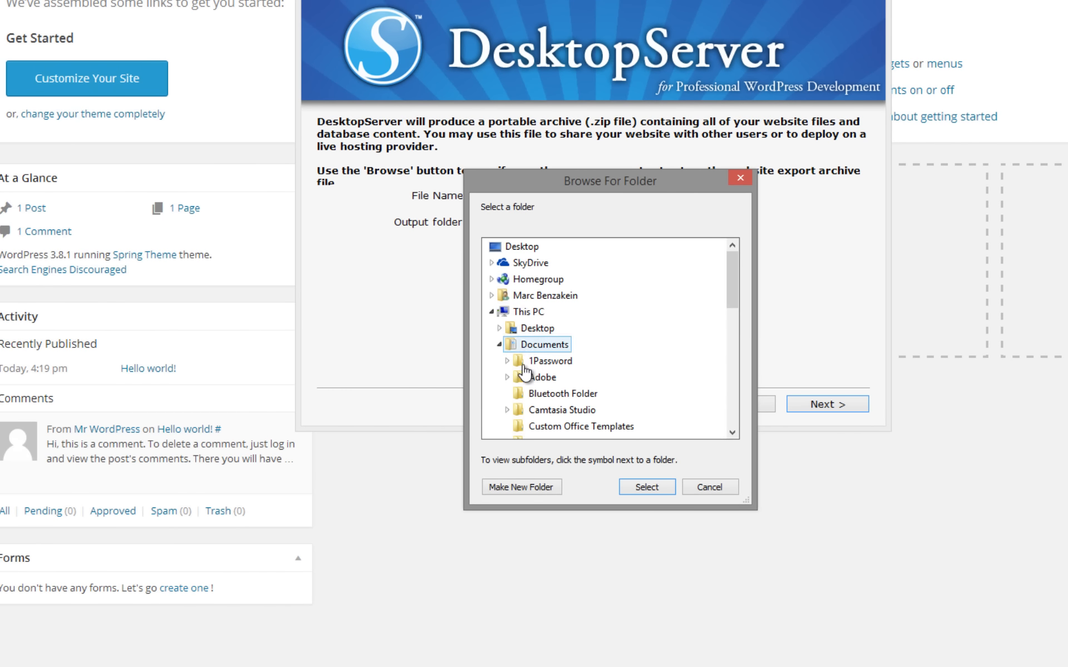
{"action": "left_click", "coordinate": [500, 345]}
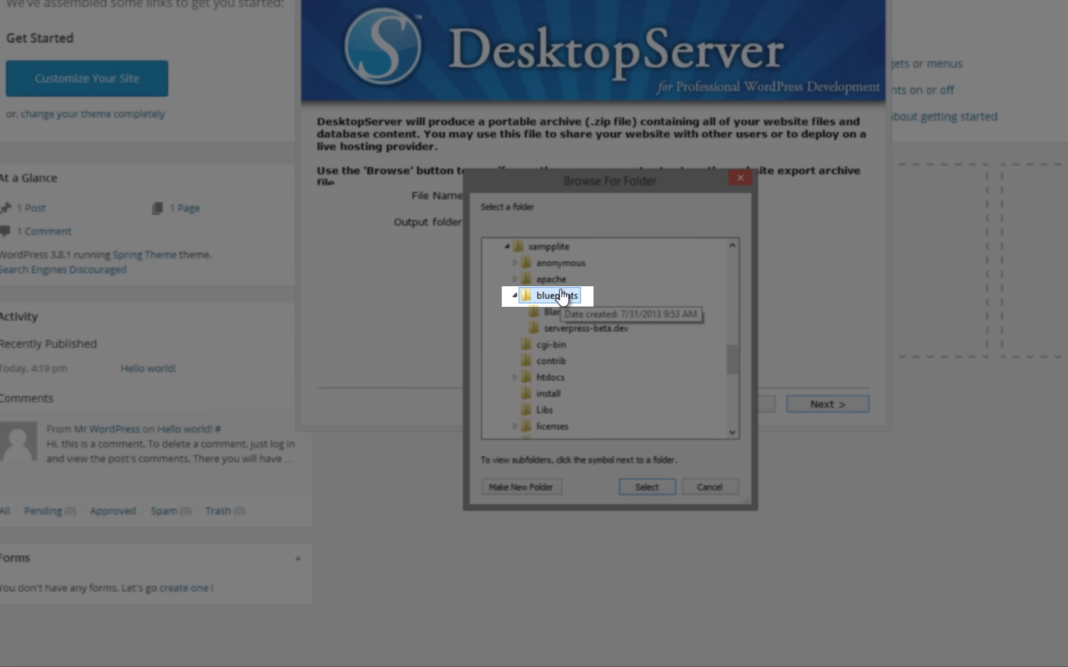
{"action": "left_click", "coordinate": [647, 487]}
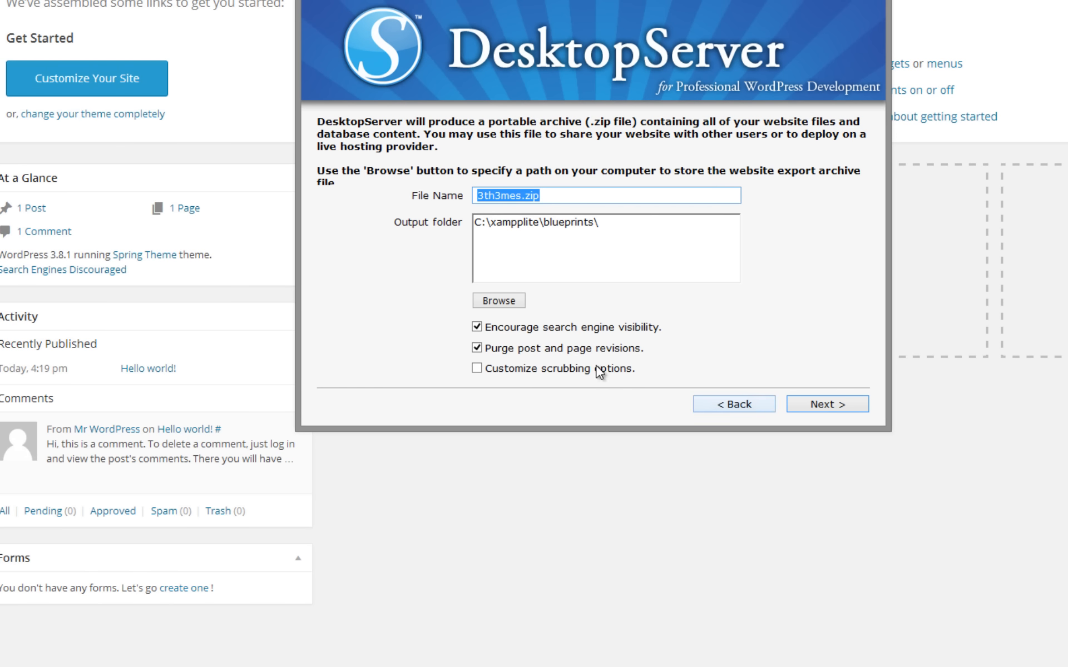
Step: Turn off search engine visibility encouragement and export the site as 3th3mes.zip
{"action": "left_click", "coordinate": [476, 326]}
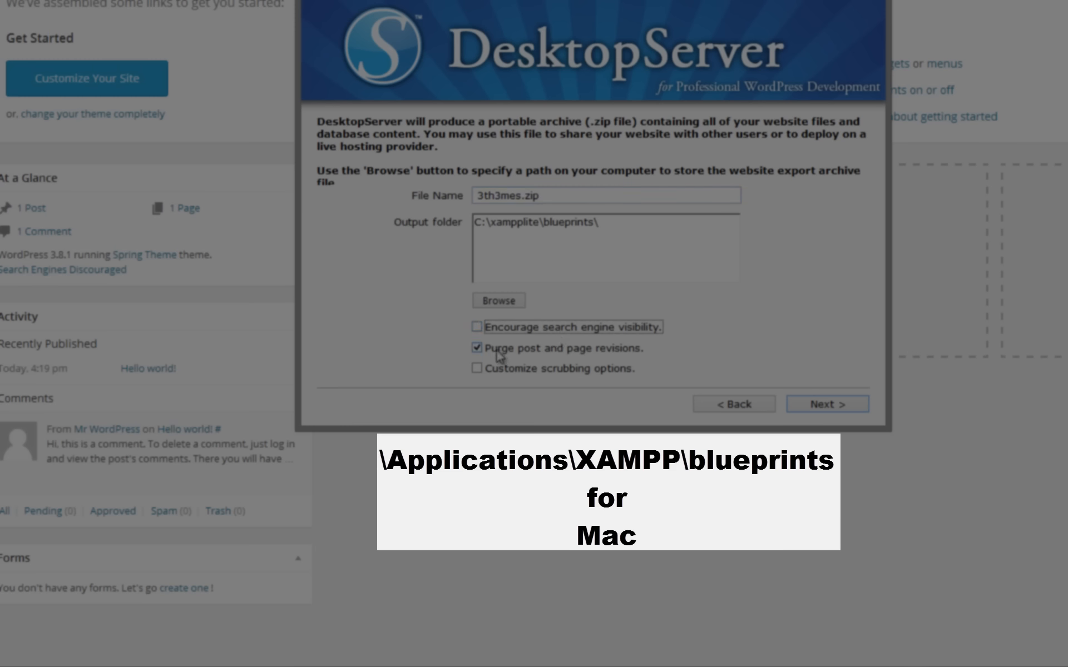
{"action": "mouse_move", "coordinate": [759, 395]}
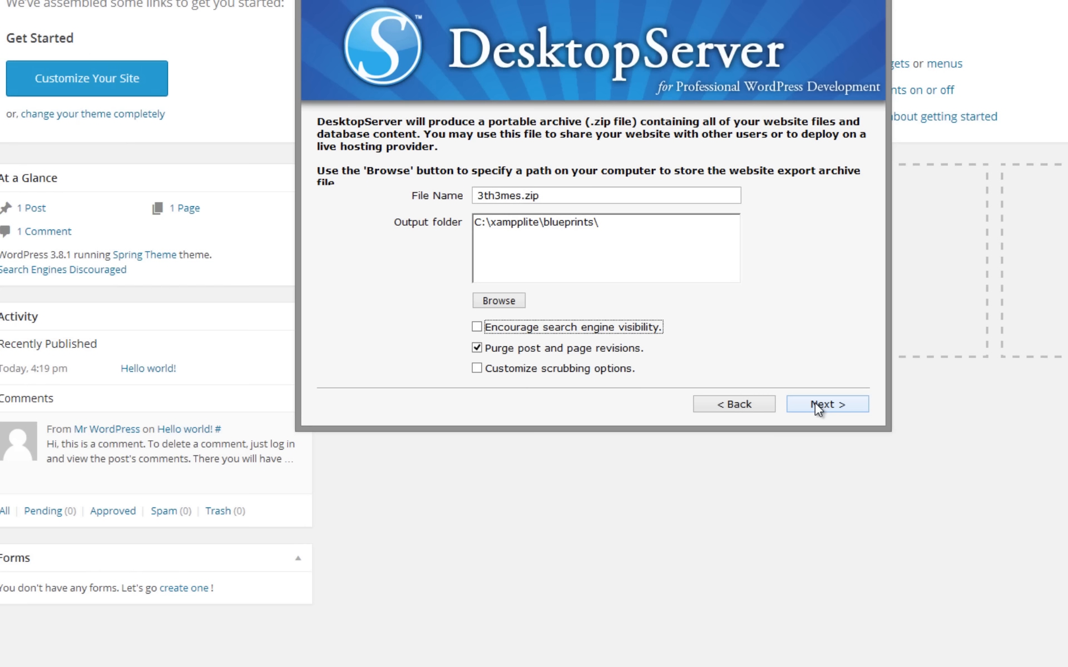
{"action": "left_click", "coordinate": [827, 403]}
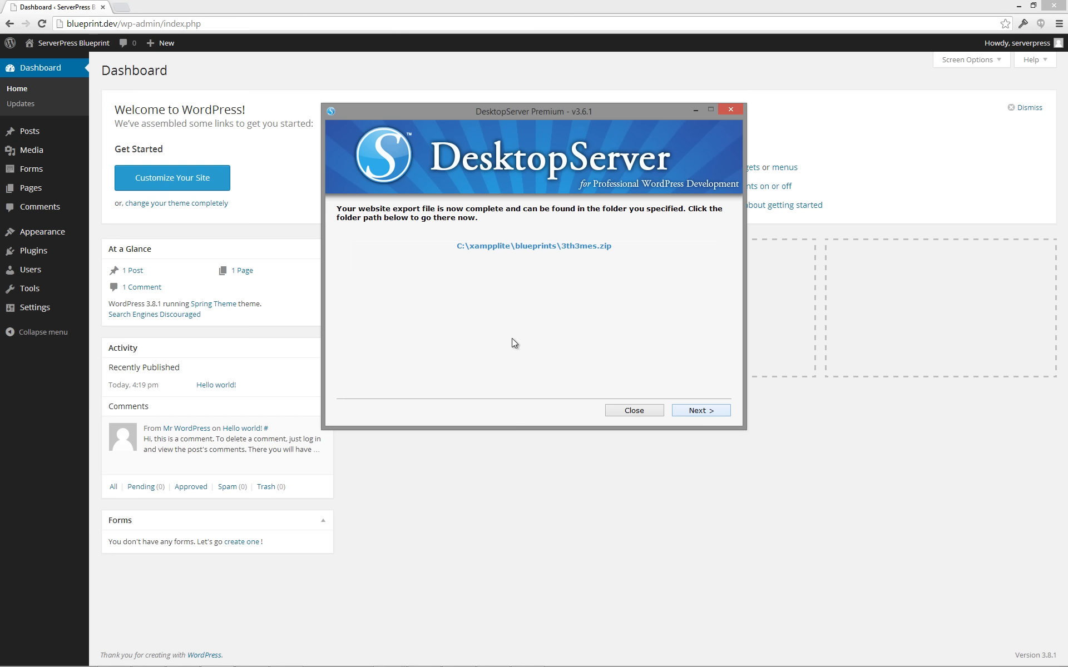
{"action": "mouse_move", "coordinate": [551, 254]}
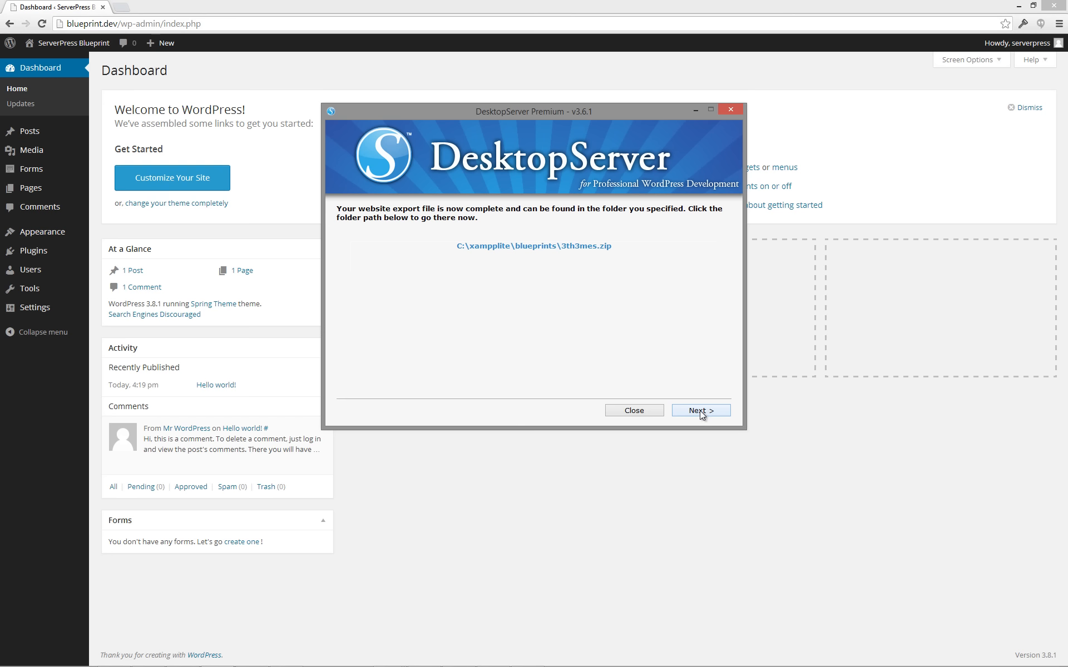
Step: Leave the export-complete screen and return to the main DesktopServer options
{"action": "left_click", "coordinate": [700, 410]}
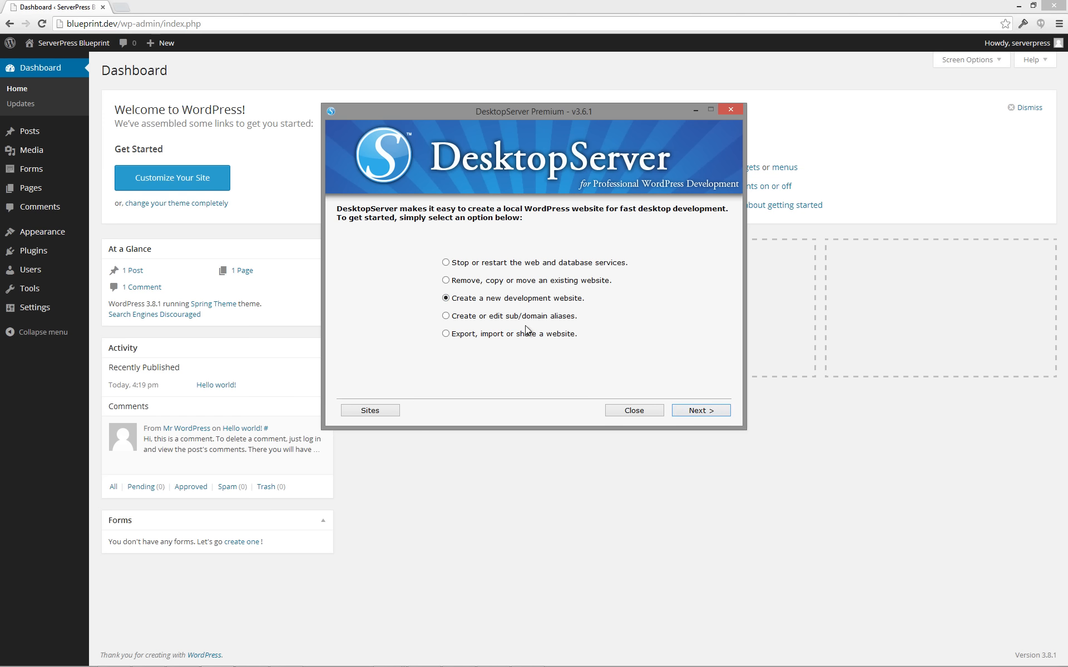
{"action": "mouse_move", "coordinate": [689, 417]}
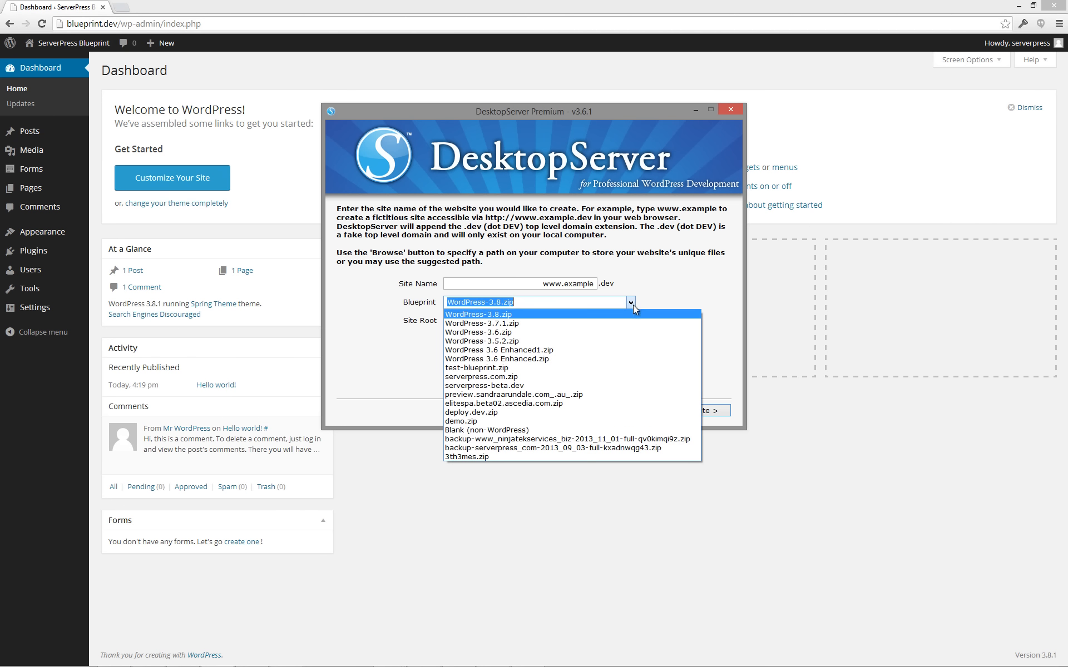
Step: Create local site 3th3mes.dev from the 3th3mes.zip blueprint, stored in Documents\Websites
{"action": "left_click", "coordinate": [469, 456]}
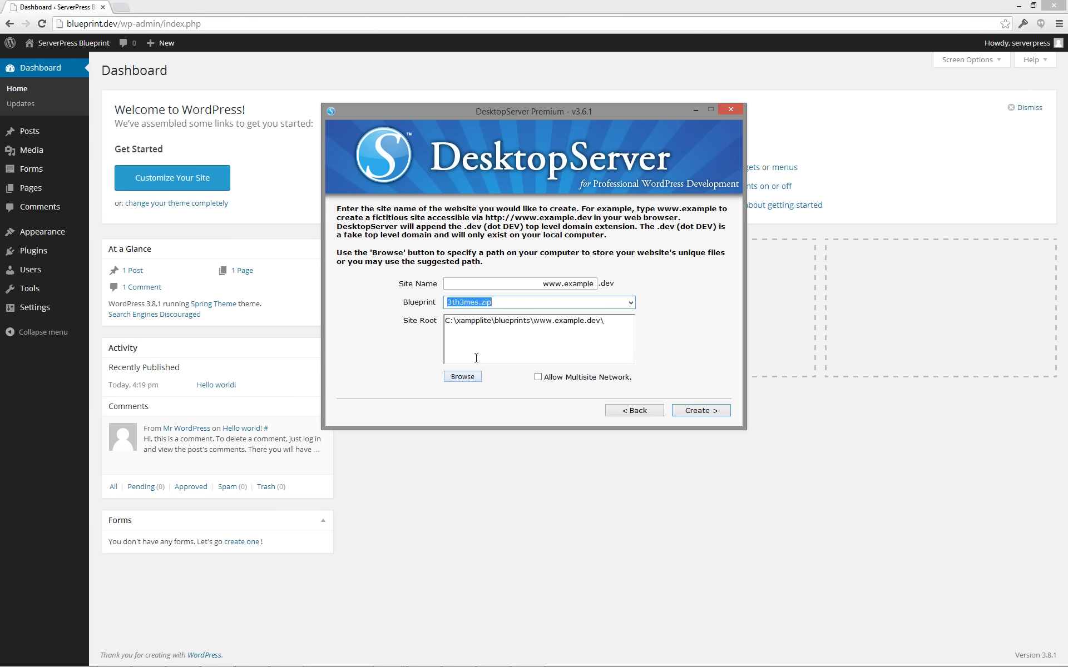
{"action": "type", "text": "3the"}
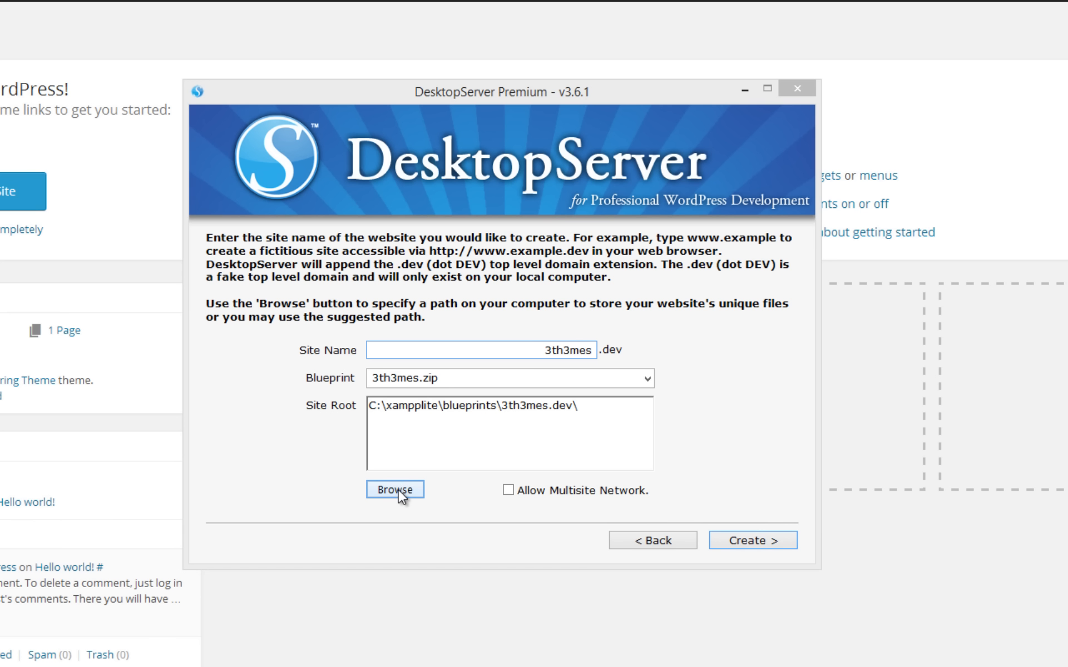
{"action": "left_click", "coordinate": [400, 490]}
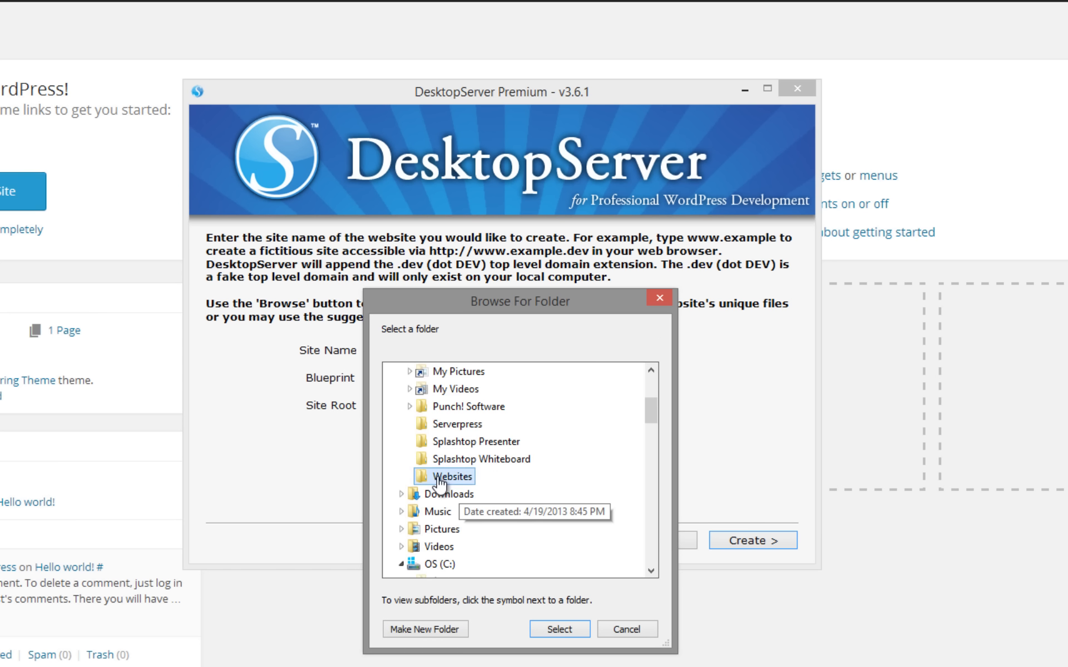
{"action": "left_click", "coordinate": [559, 629]}
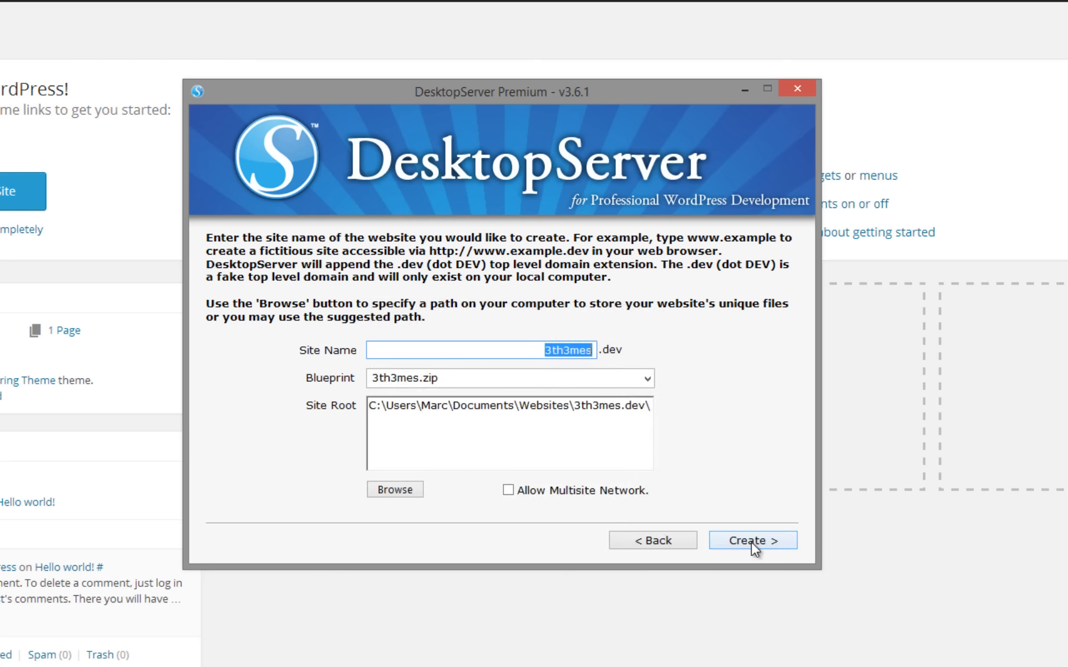
{"action": "left_click", "coordinate": [752, 540]}
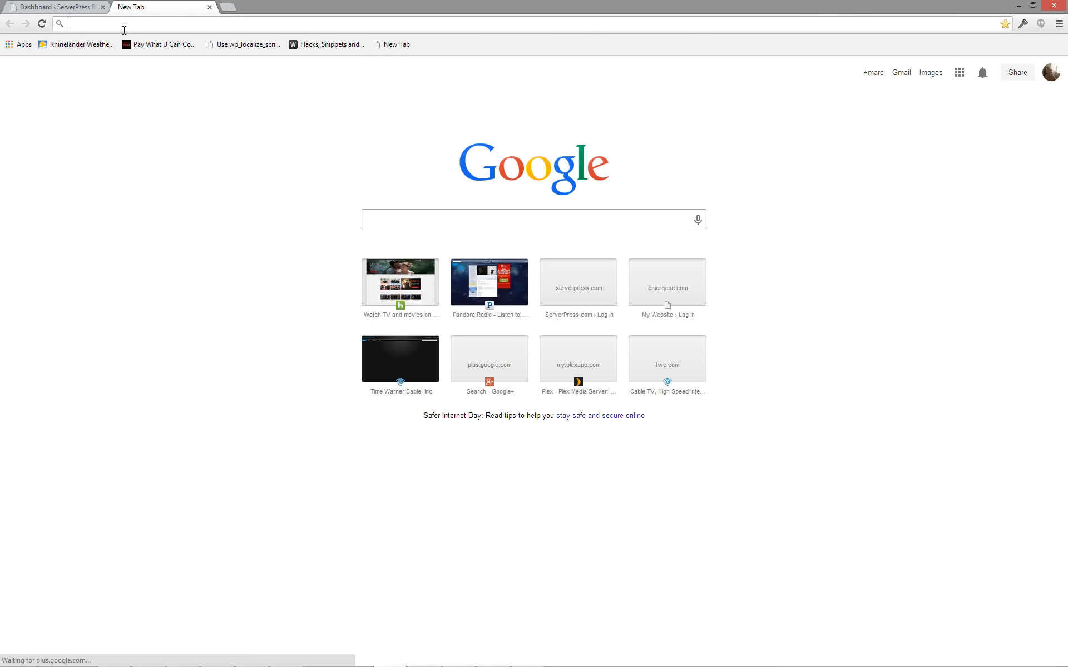
Step: Visit 3th3mes.dev, go to /wp-admin and log in to the new site's admin
{"action": "type", "text": "3th3mes.dev"}
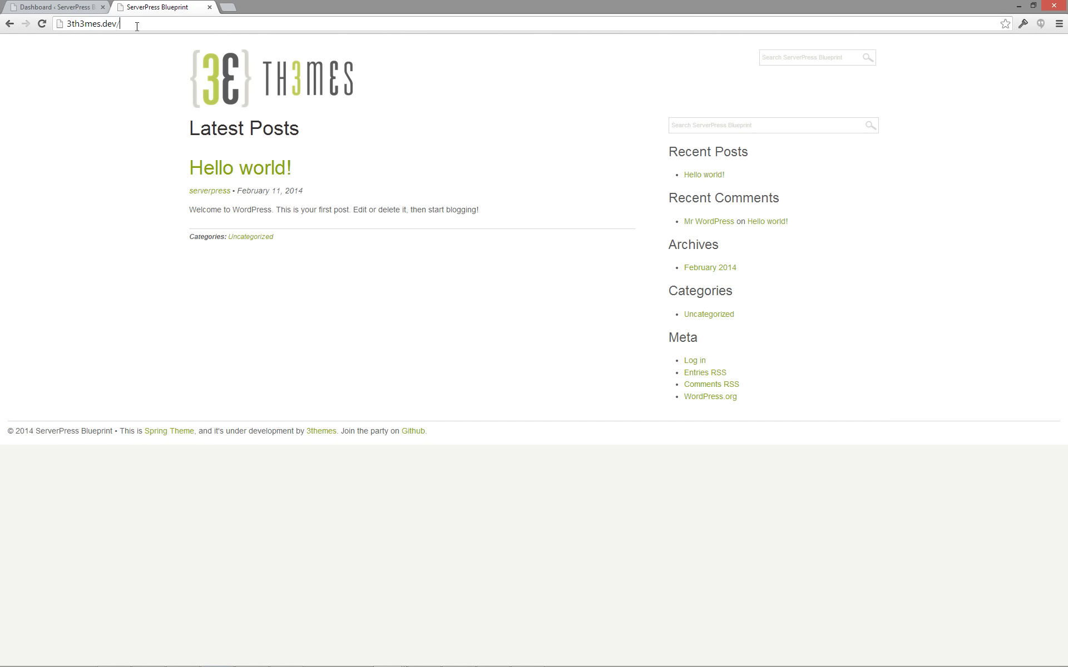
{"action": "type", "text": "/wp-admin%2F&reauth=1"}
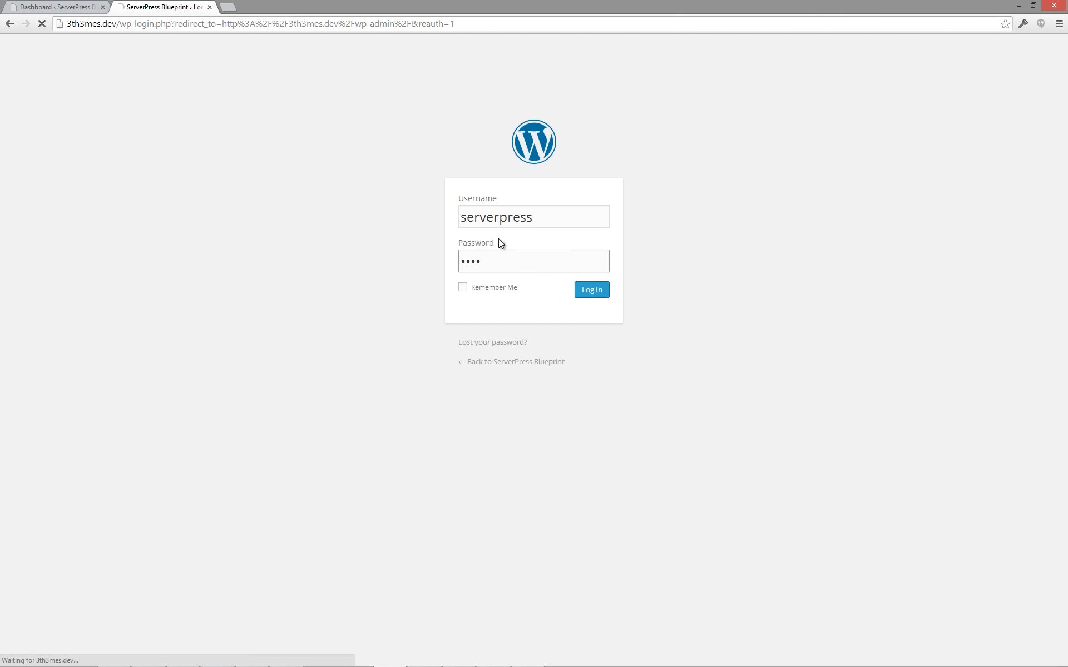
{"action": "left_click", "coordinate": [591, 289]}
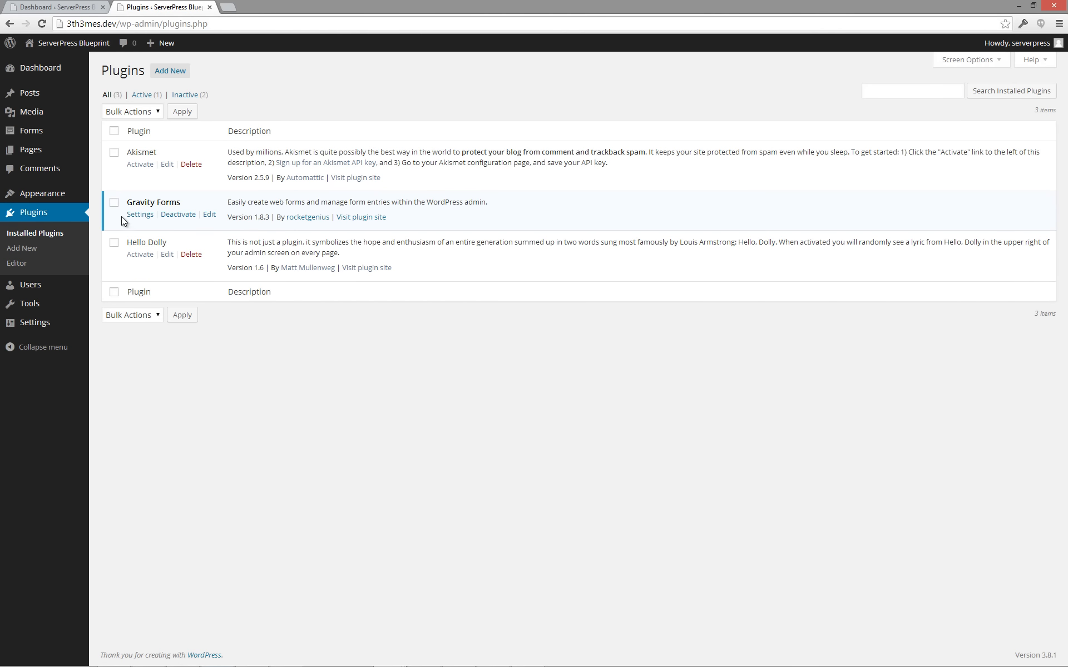
Step: Save the Gravity Forms general settings, then view the 3th3mes.dev front page
{"action": "left_click", "coordinate": [139, 215]}
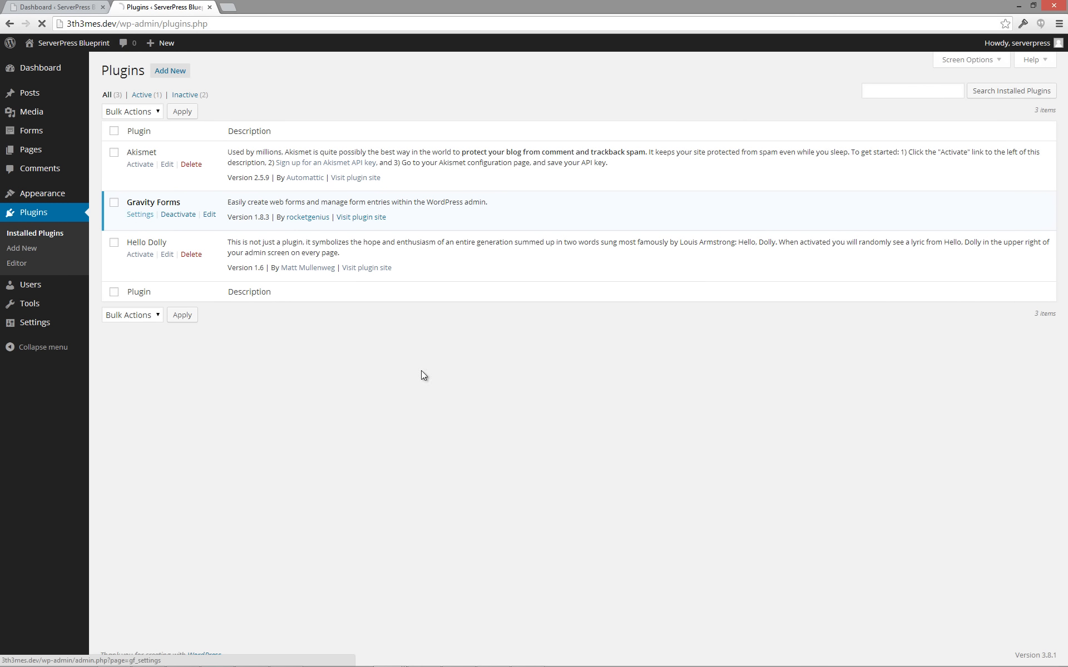
{"action": "left_click", "coordinate": [139, 214]}
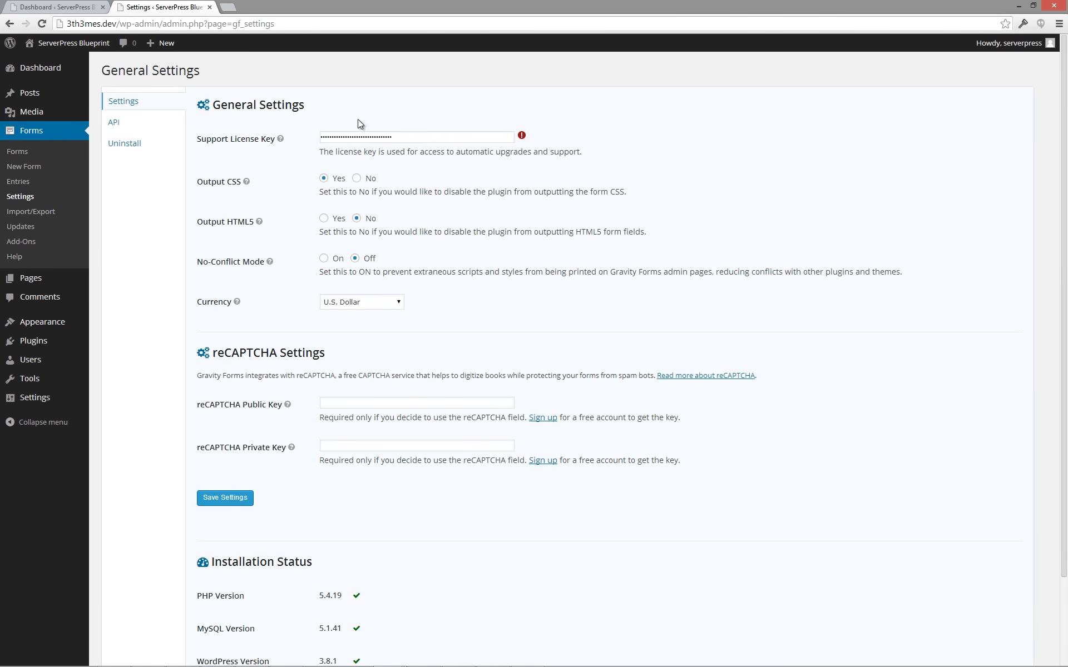
{"action": "mouse_move", "coordinate": [523, 134]}
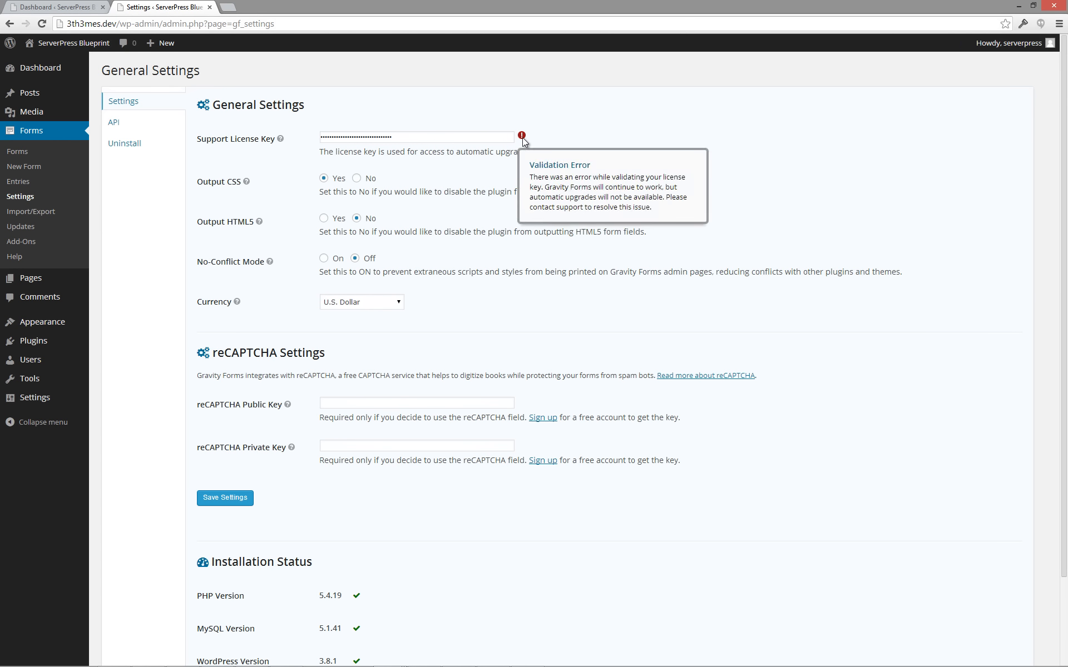
{"action": "mouse_move", "coordinate": [538, 142]}
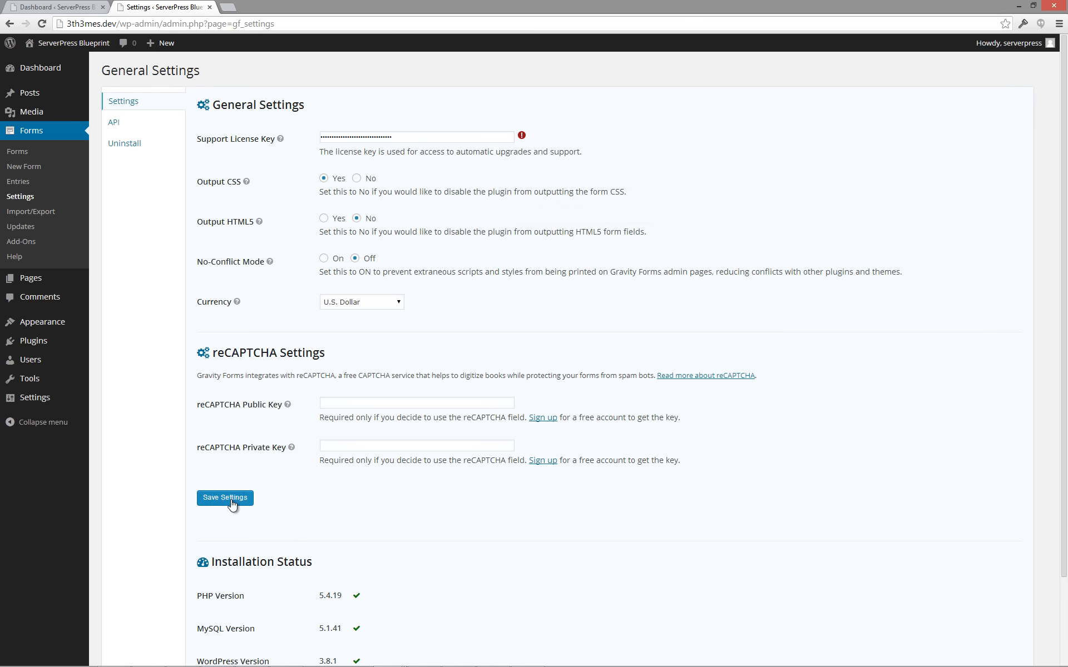
{"action": "left_click", "coordinate": [225, 498]}
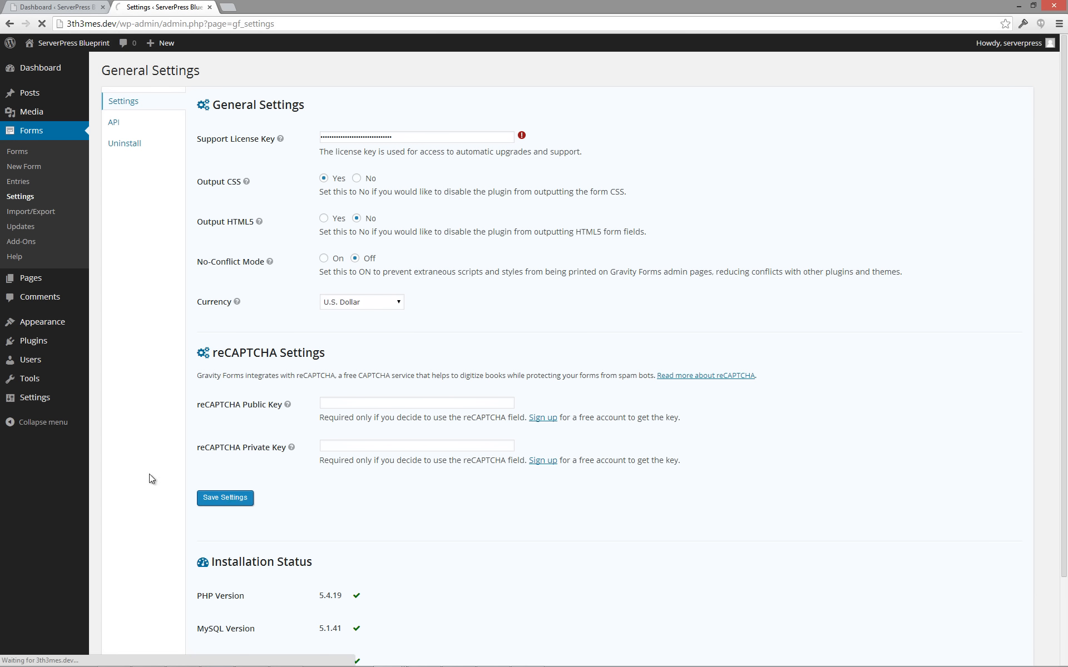
{"action": "left_click", "coordinate": [225, 498]}
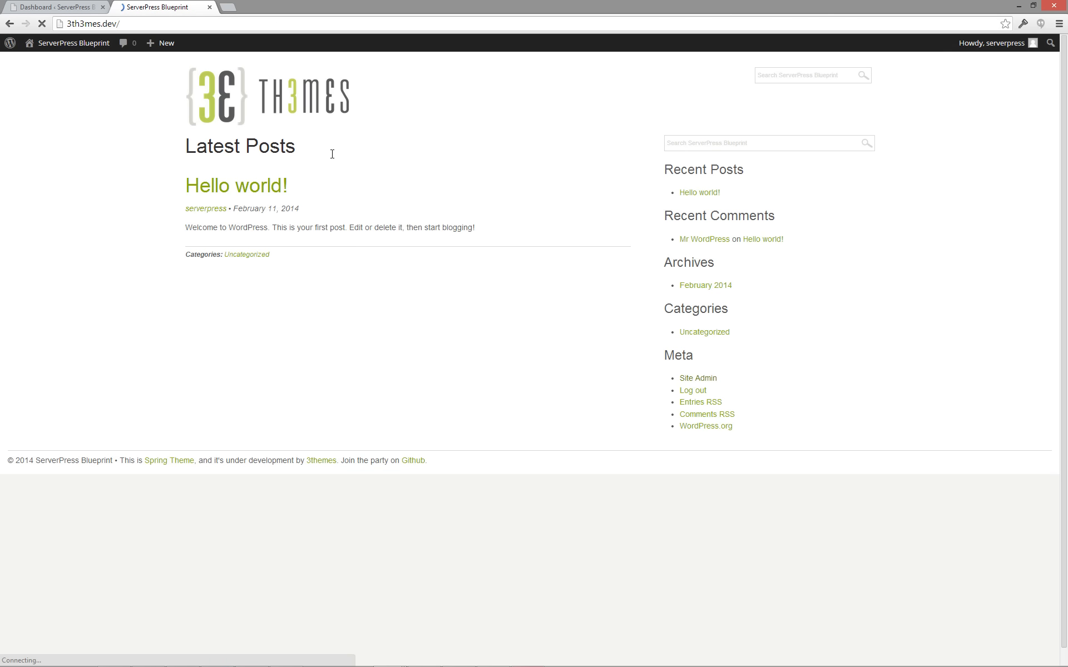
{"action": "mouse_move", "coordinate": [383, 383]}
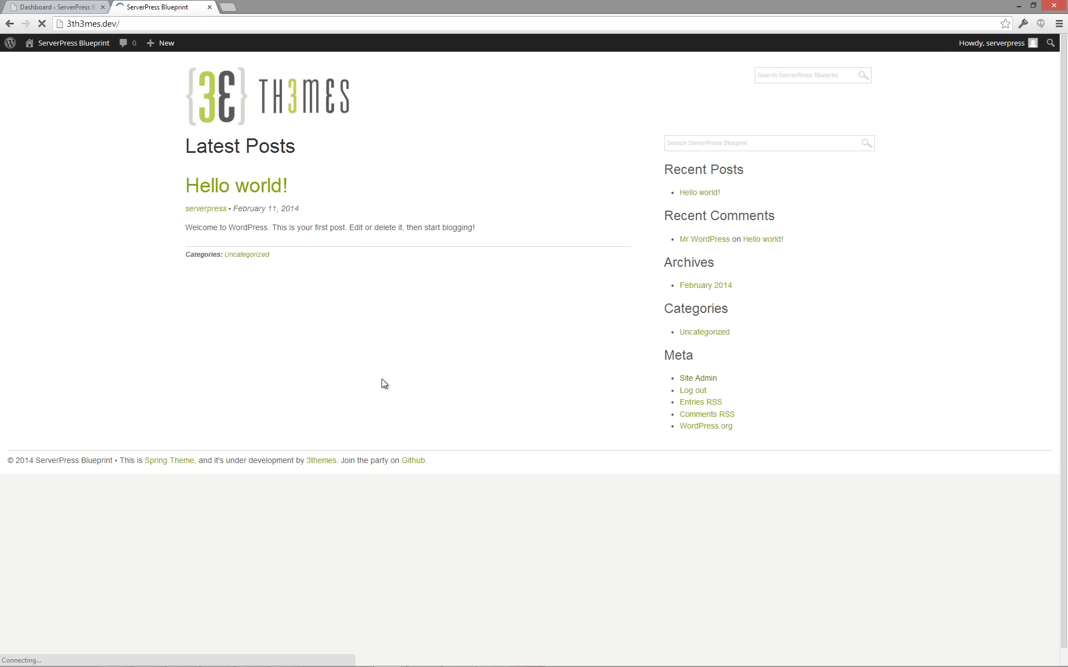